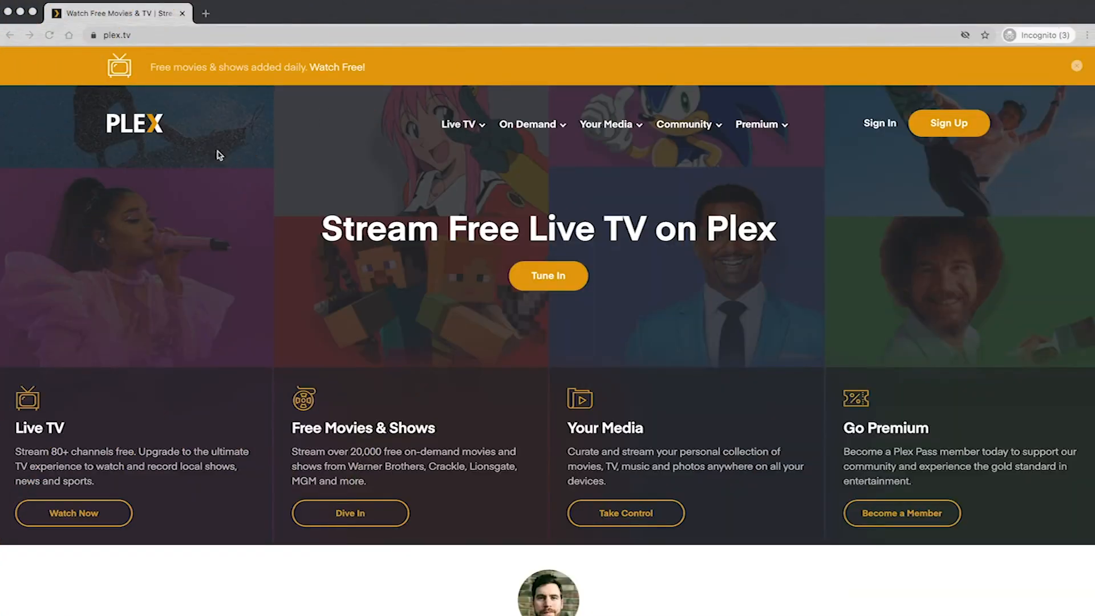
click(115, 34)
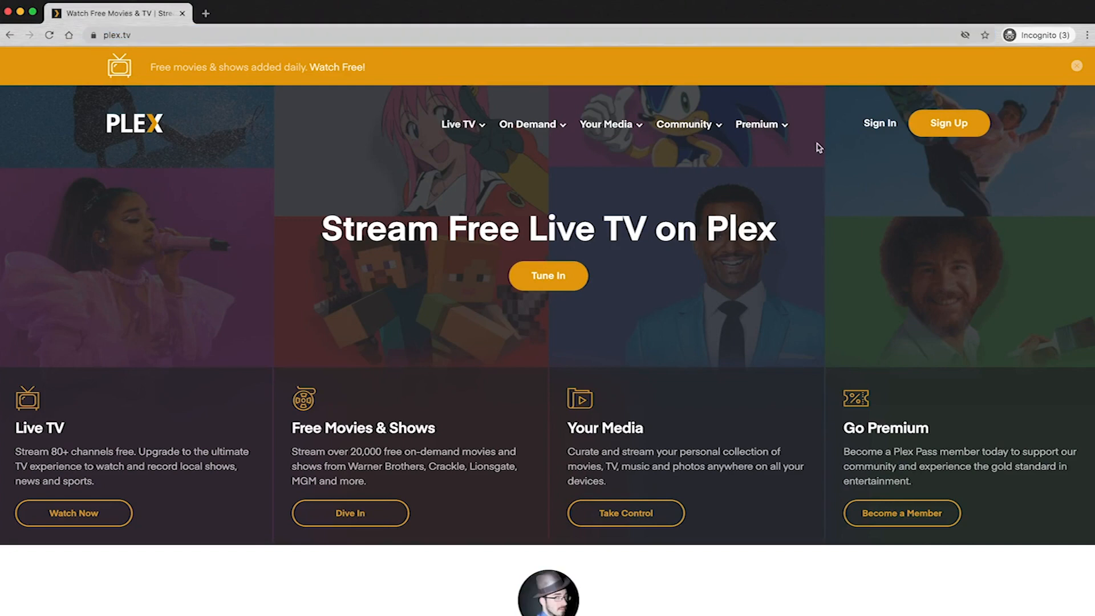
click(948, 123)
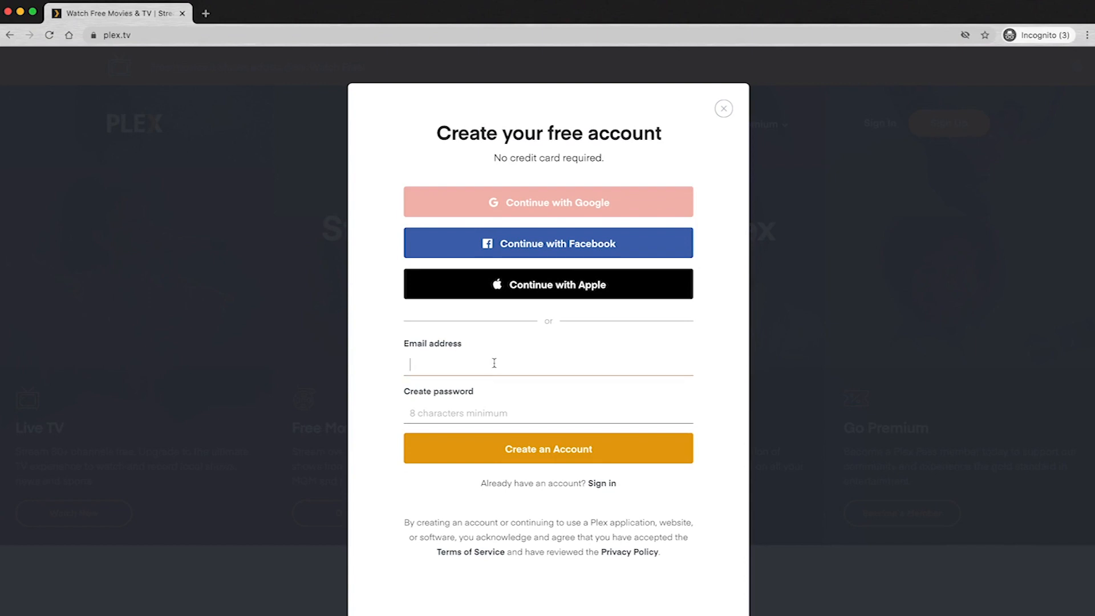
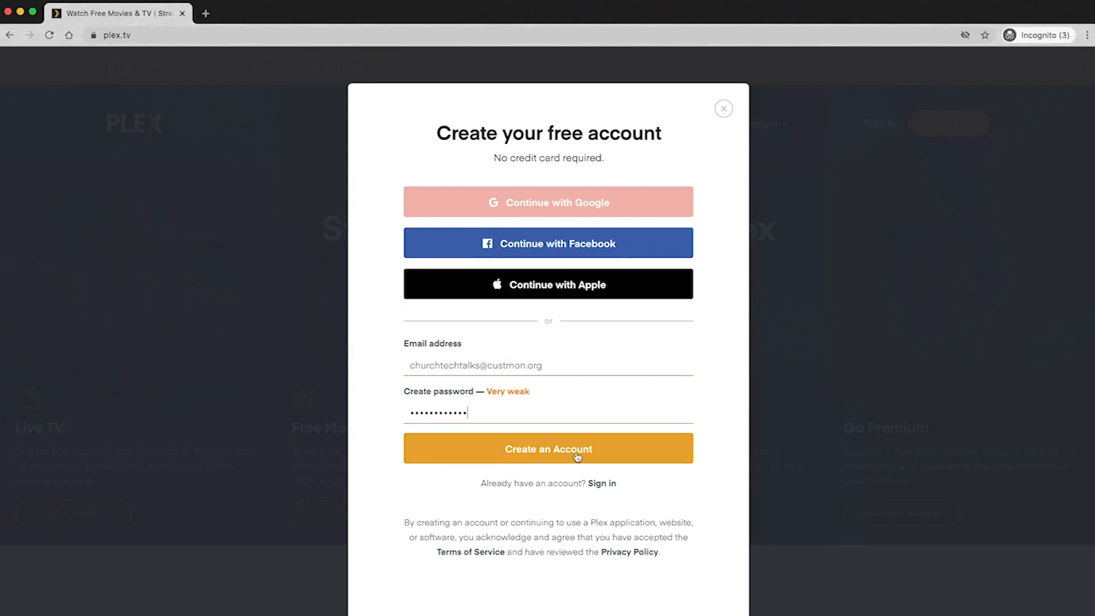
click(548, 448)
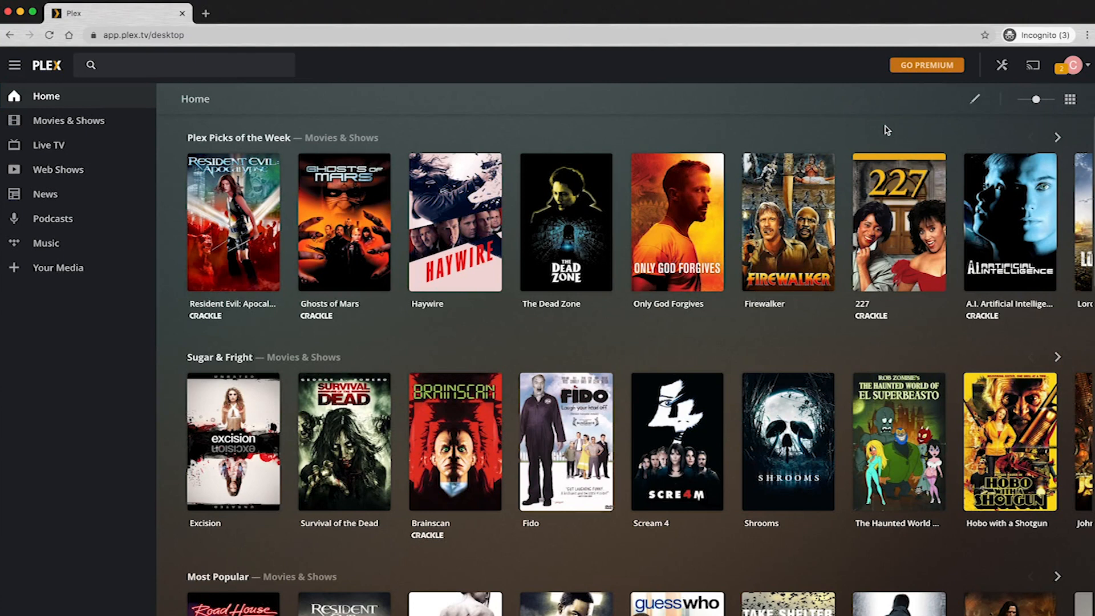
mouse_move(58, 268)
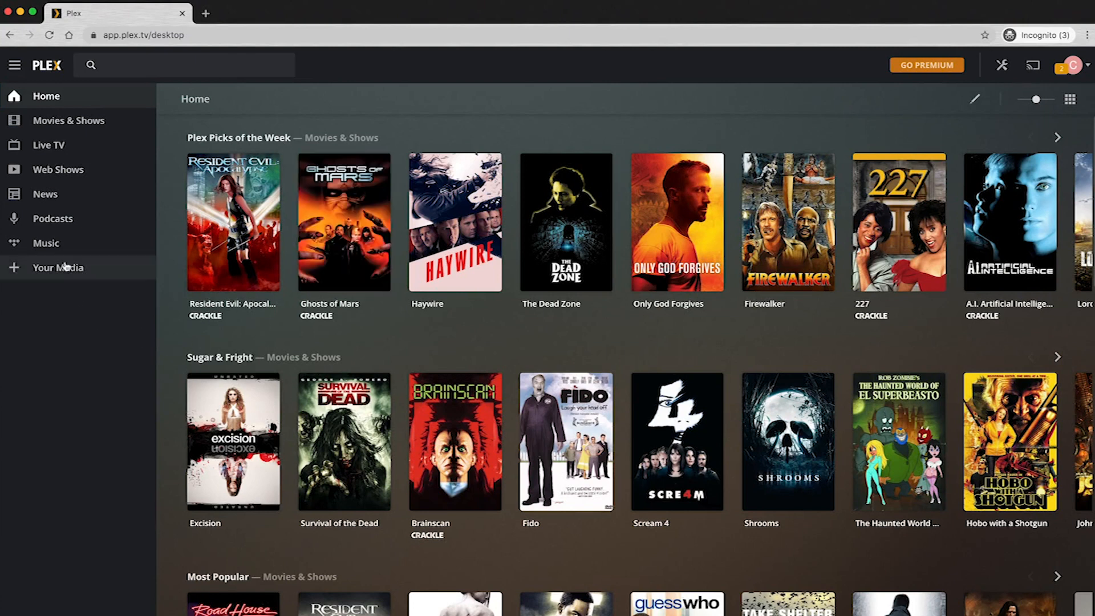
mouse_move(66, 243)
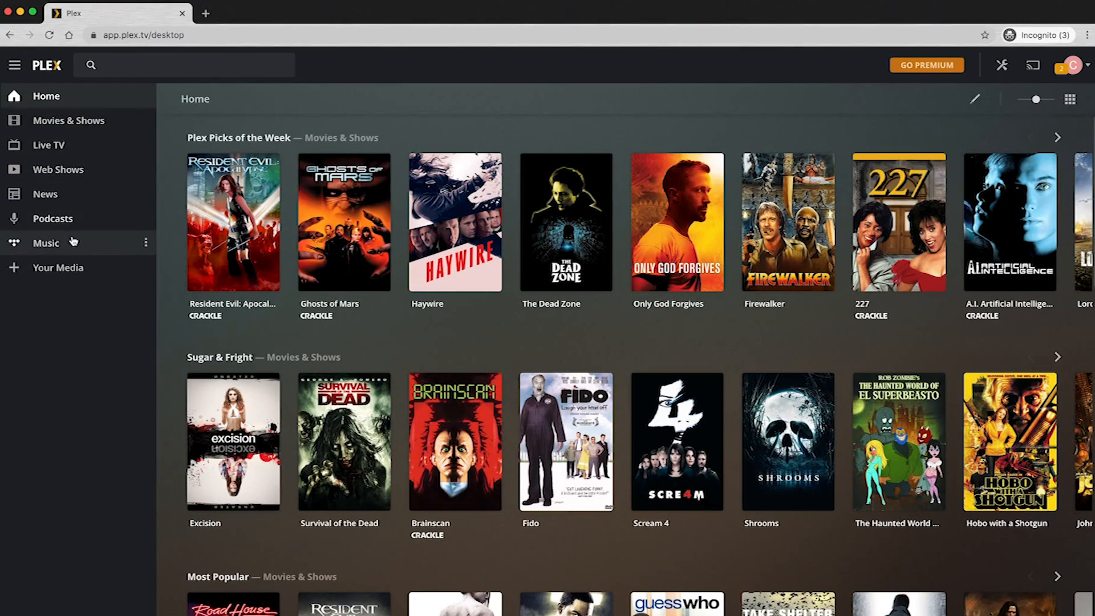
mouse_move(154, 337)
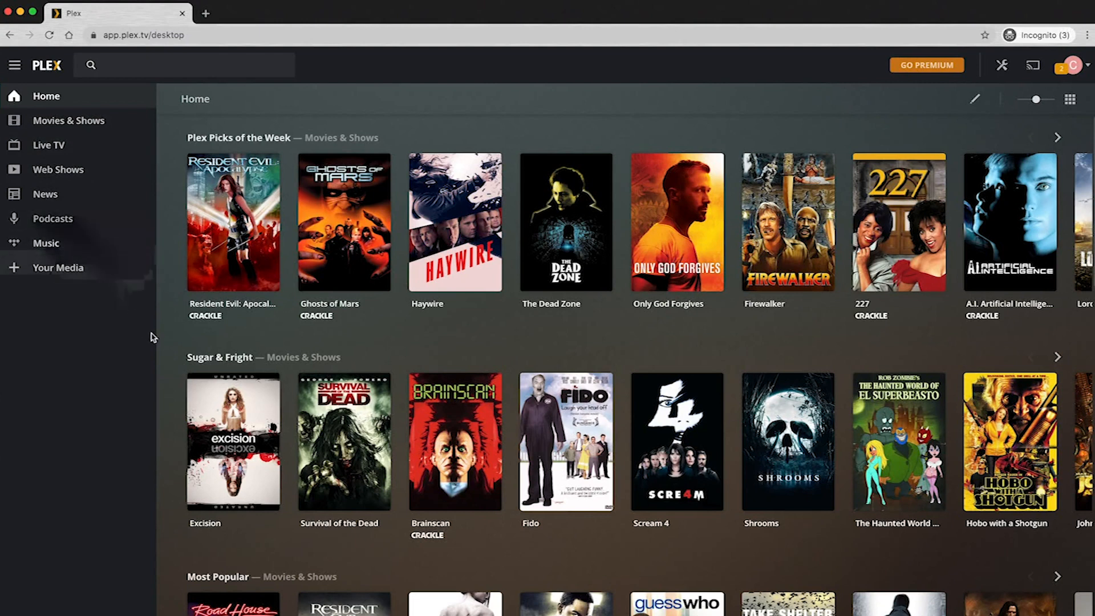
mouse_move(226, 334)
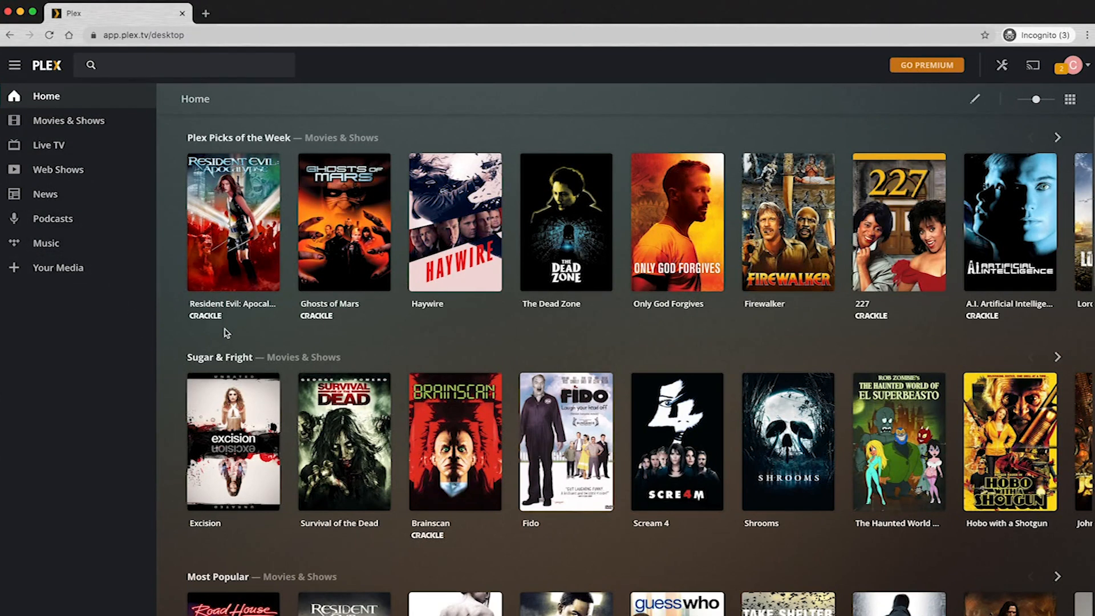
mouse_move(252, 313)
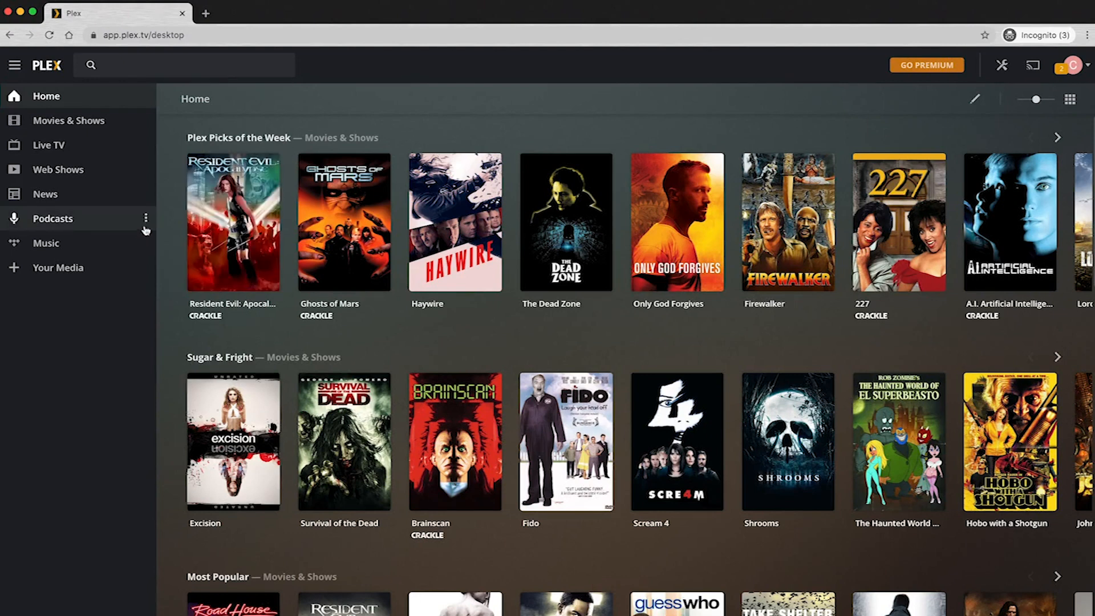
Step: Unpin Movies & Shows, Live TV, Web Shows and News from the sidebar
click(146, 120)
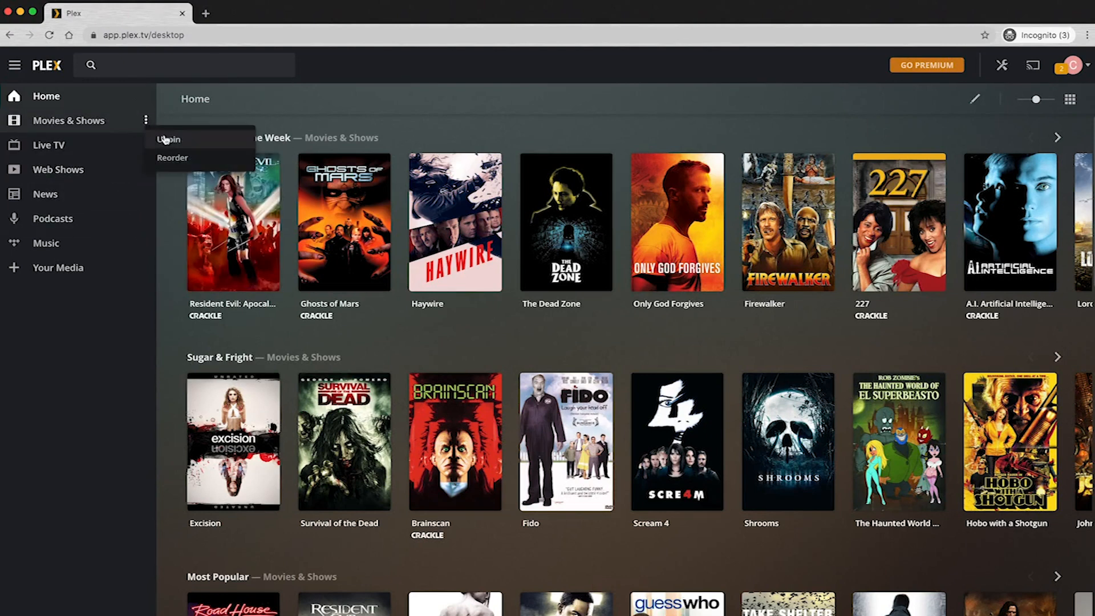
click(168, 139)
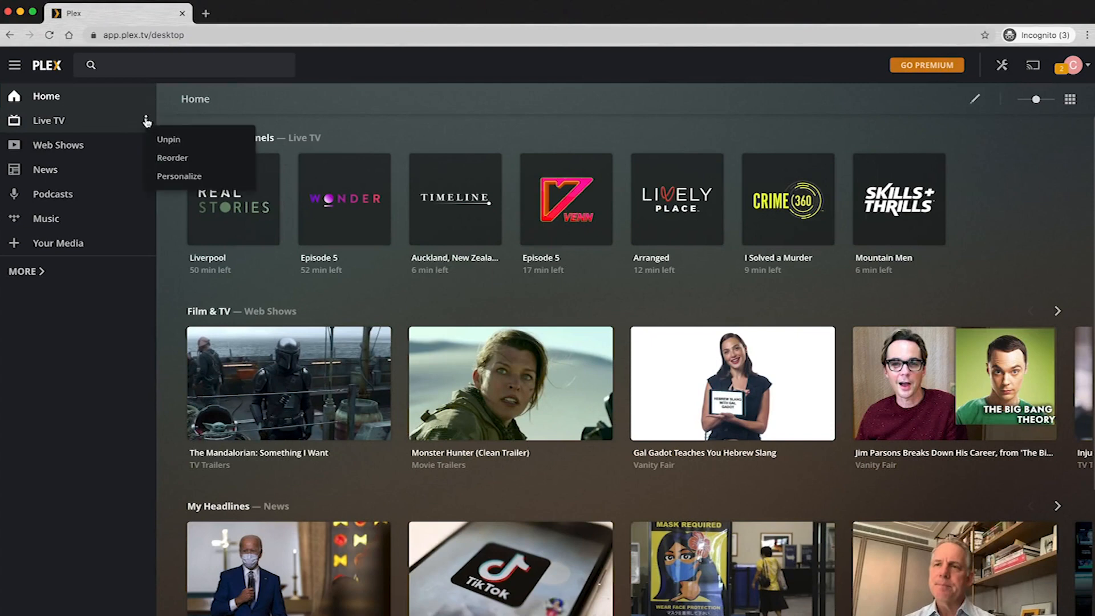
click(168, 139)
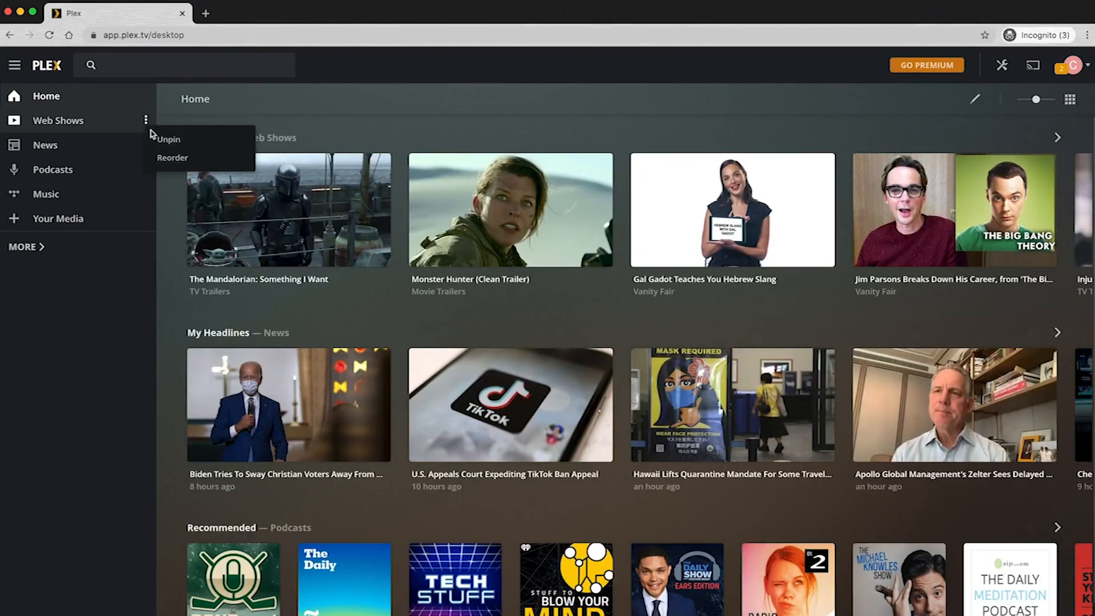
click(167, 139)
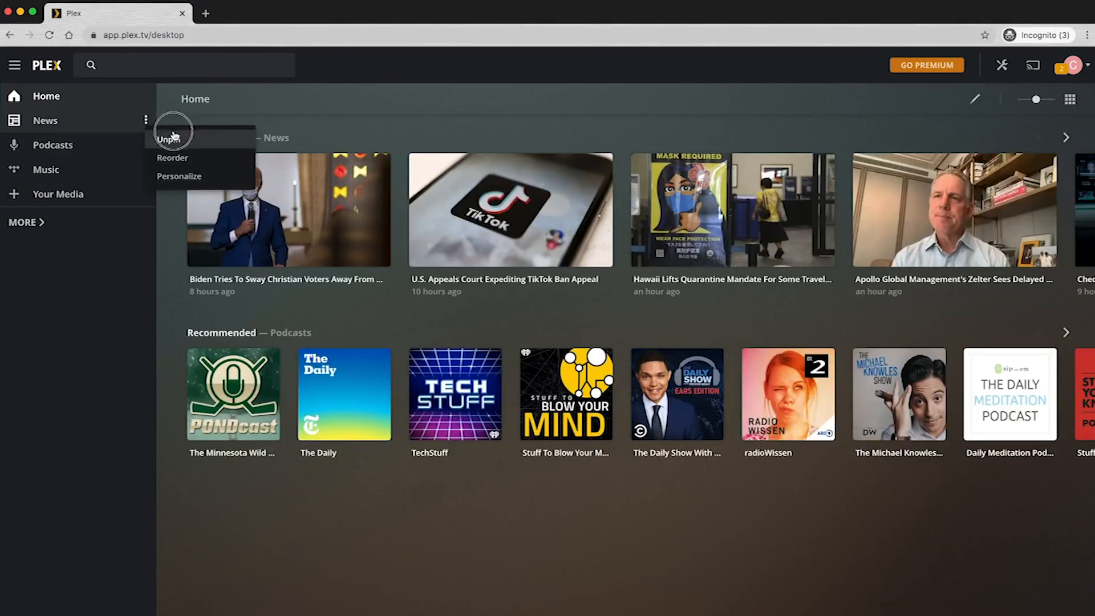
click(169, 139)
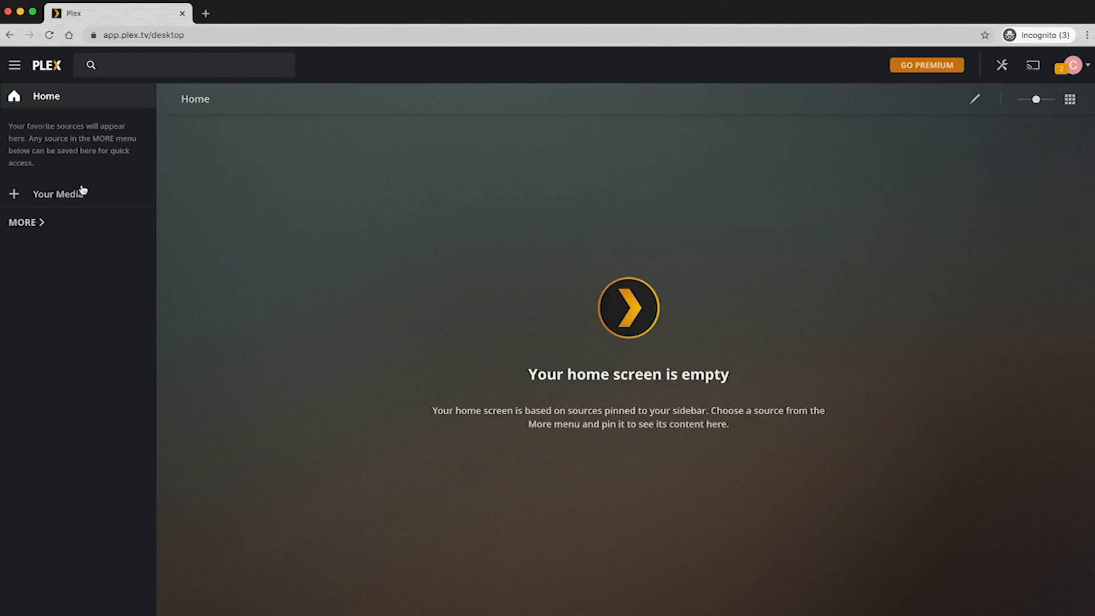
mouse_move(67, 199)
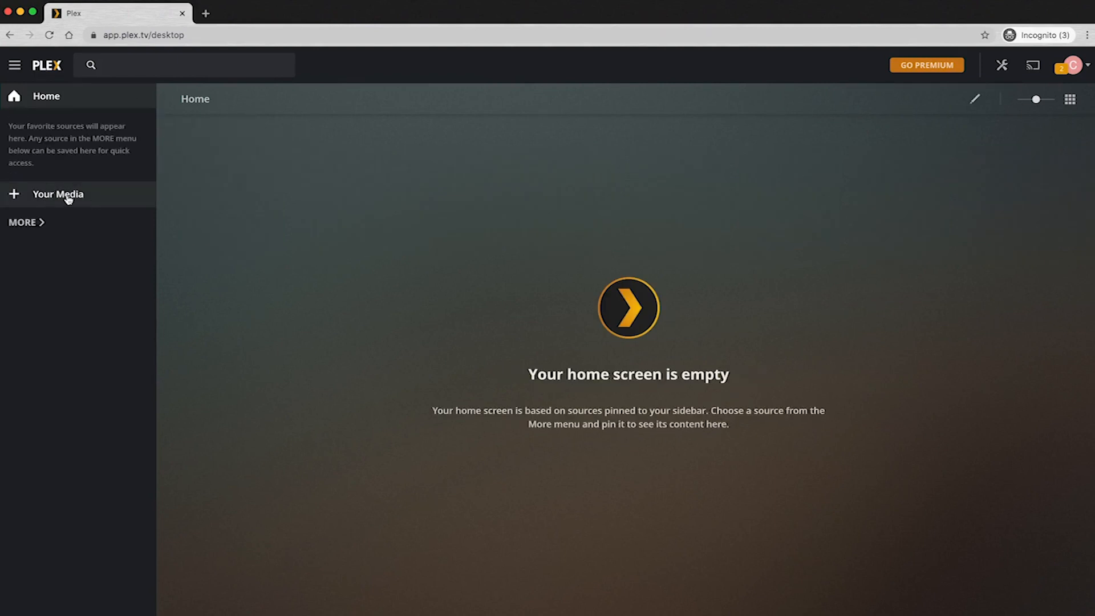
Step: Download the Plex Media Server for Mac installer from the Plex downloads page
click(58, 194)
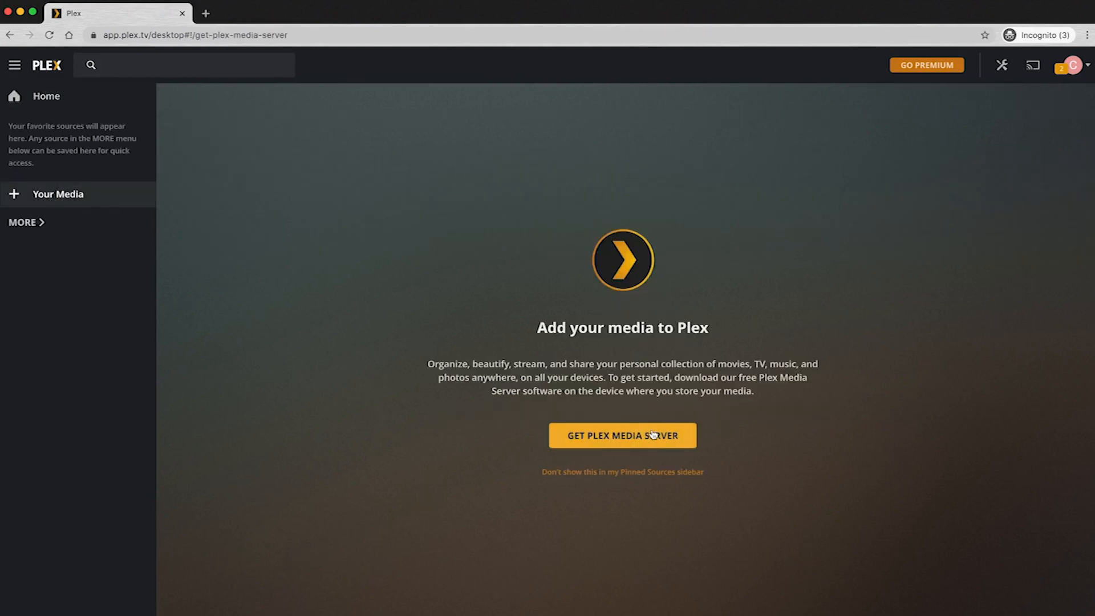
click(621, 435)
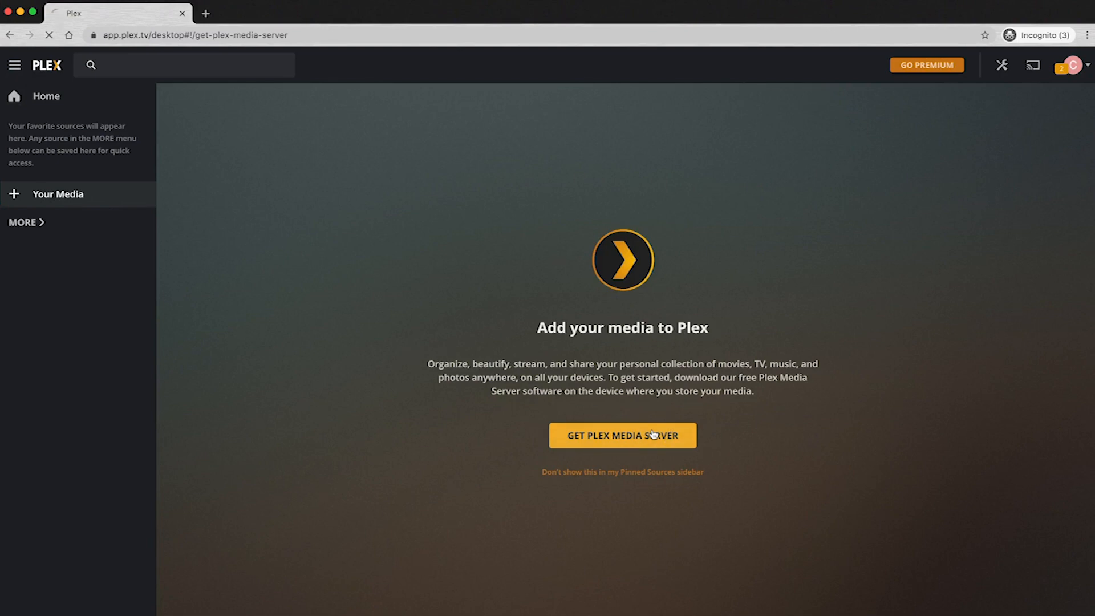
click(621, 435)
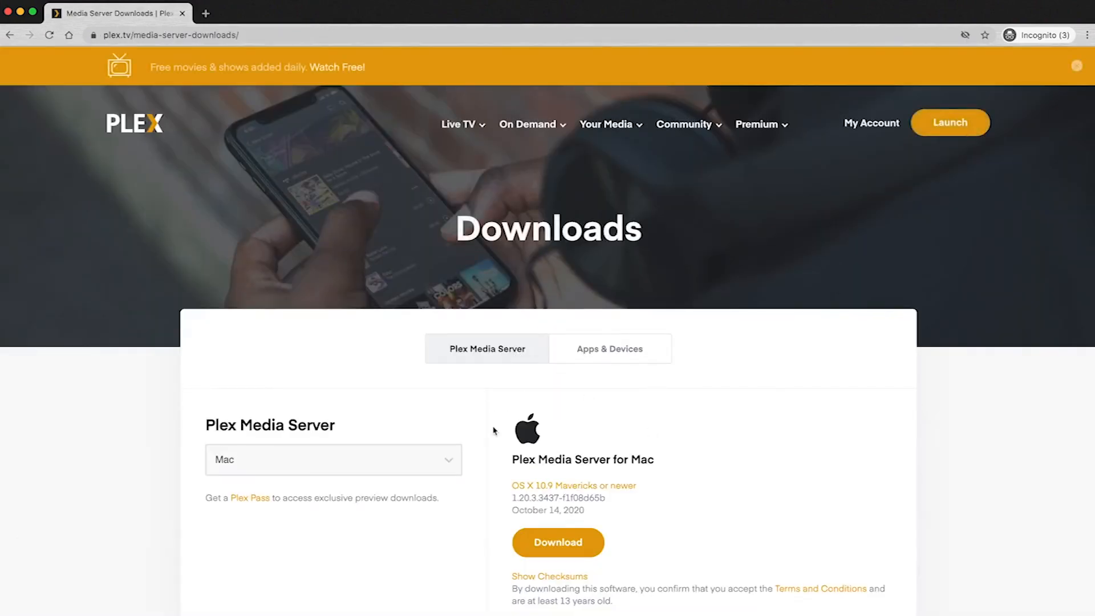
scroll(down, 3)
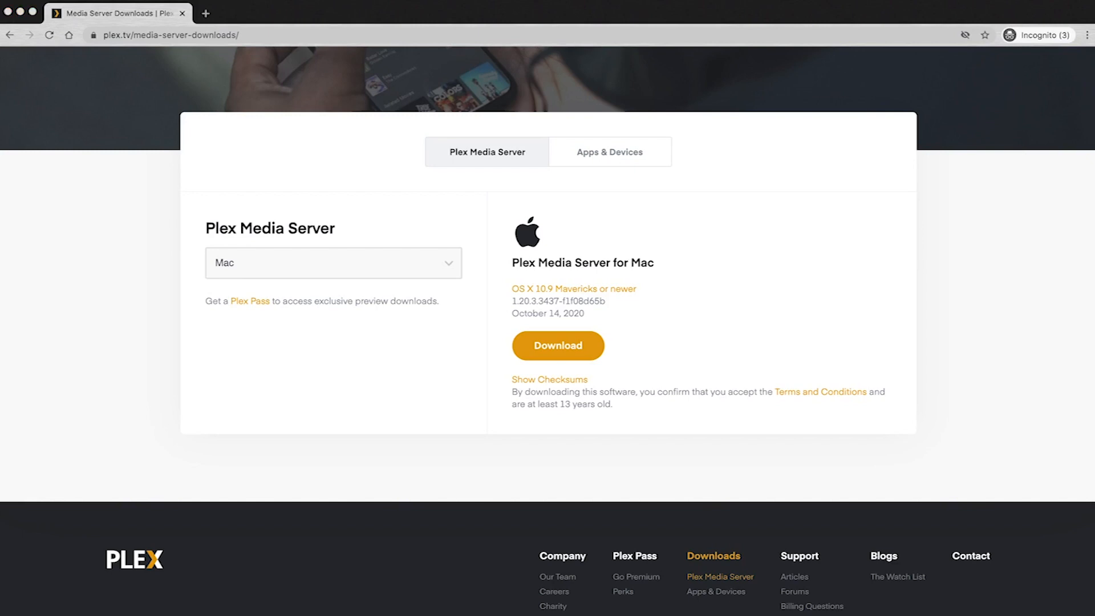
click(557, 346)
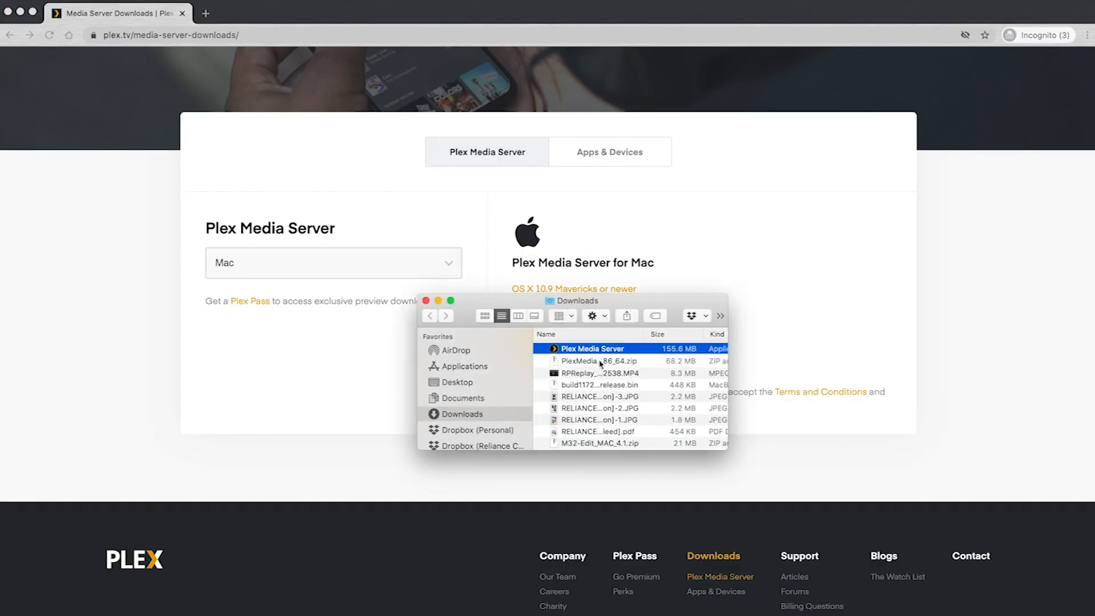
Step: Move the Plex Media Server app from Downloads into Applications and open Applications
click(598, 361)
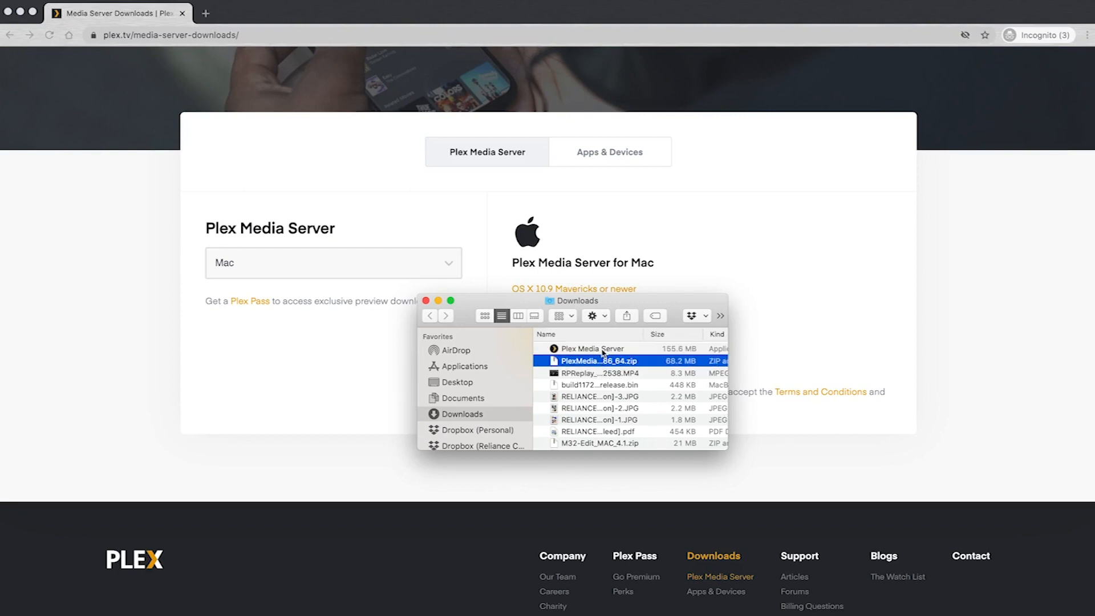
click(597, 348)
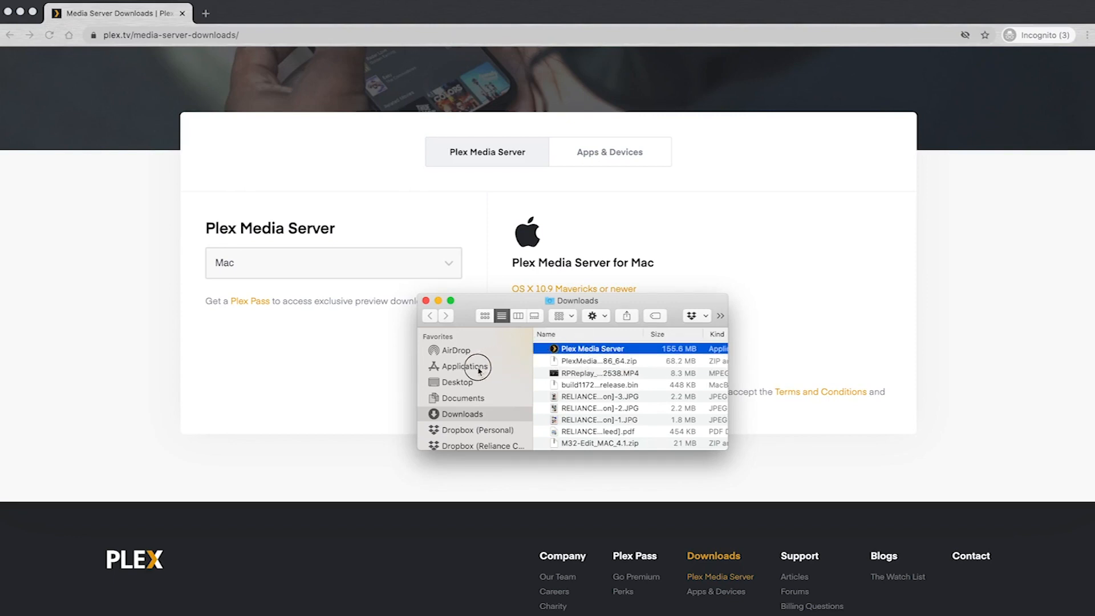
click(461, 366)
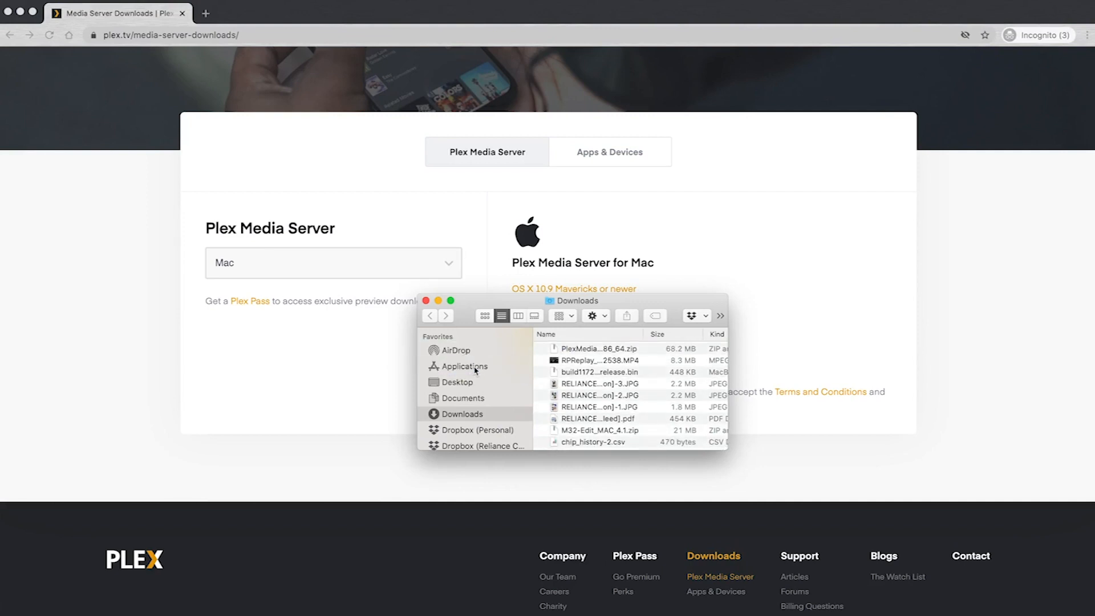
click(462, 366)
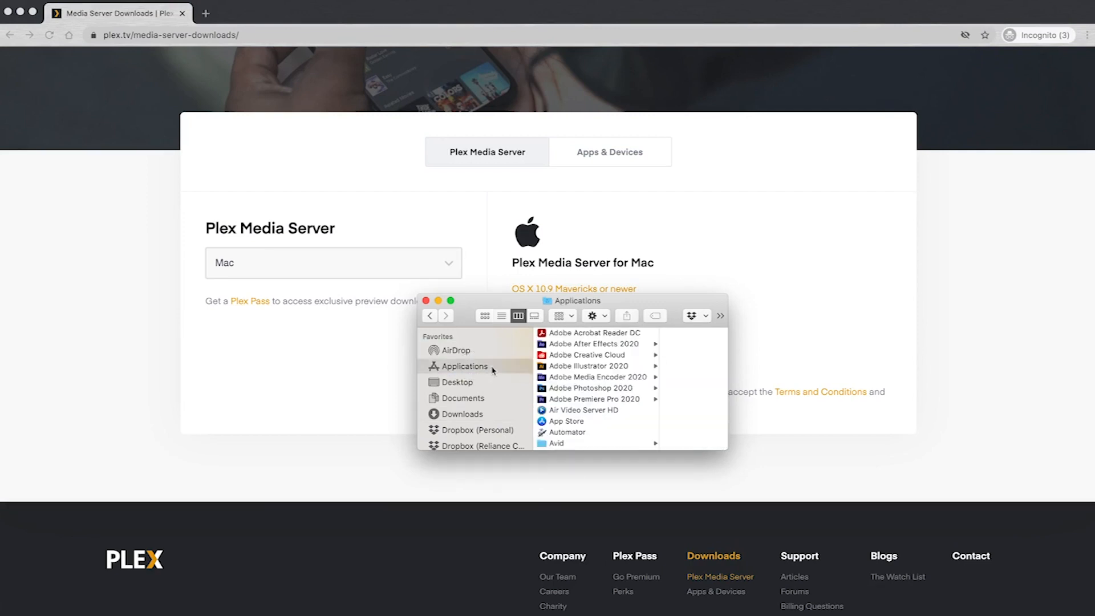
scroll(down, 3)
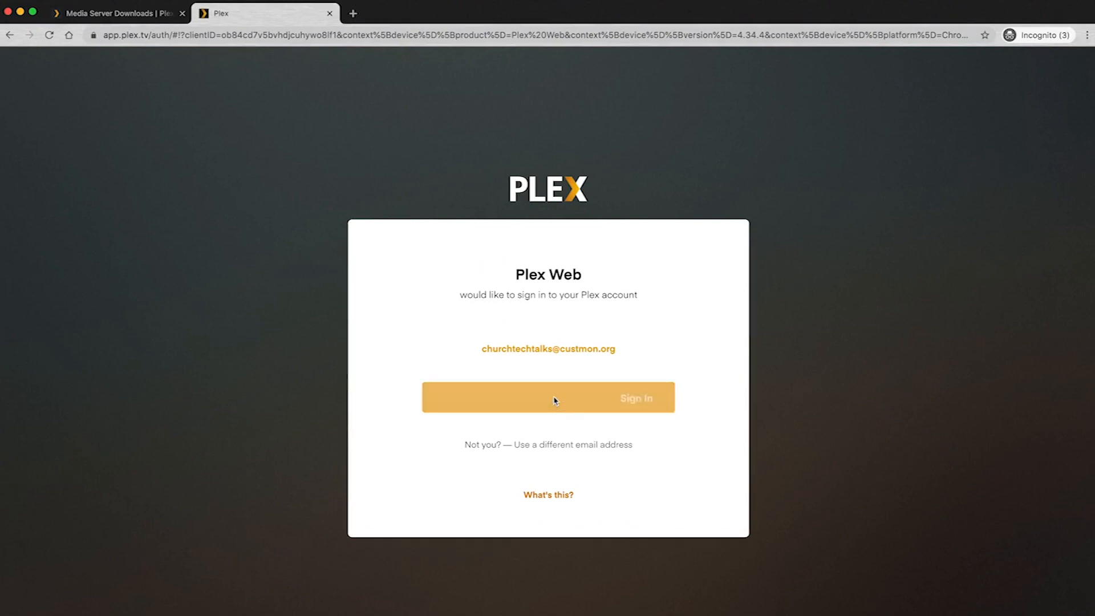
Step: Sign in to Plex Web and dismiss the How Plex Works intro and Plex Pass offer
click(548, 398)
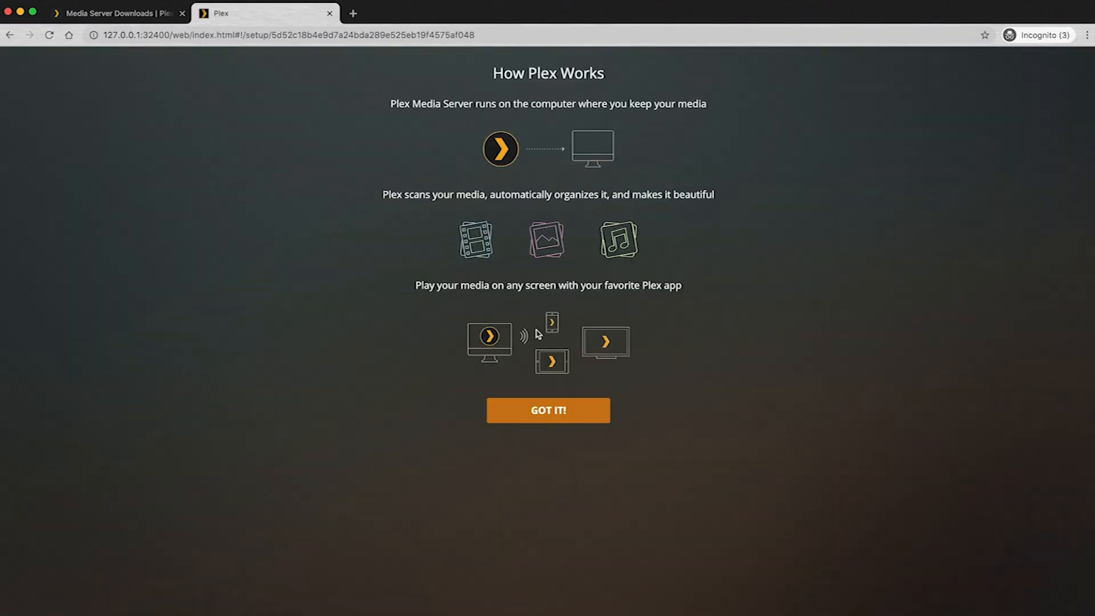
click(547, 410)
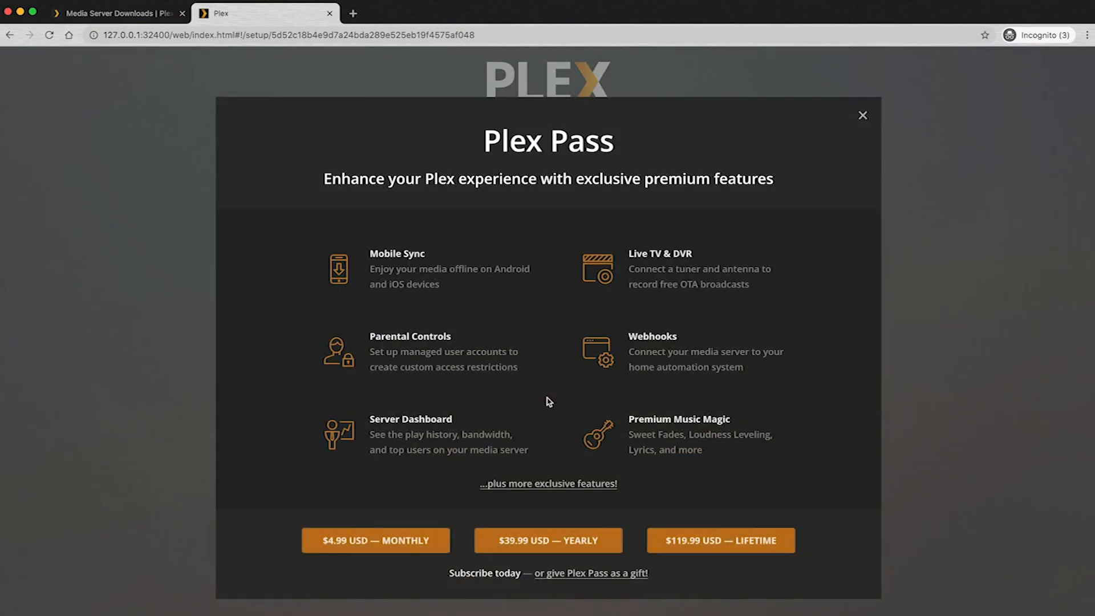
click(862, 115)
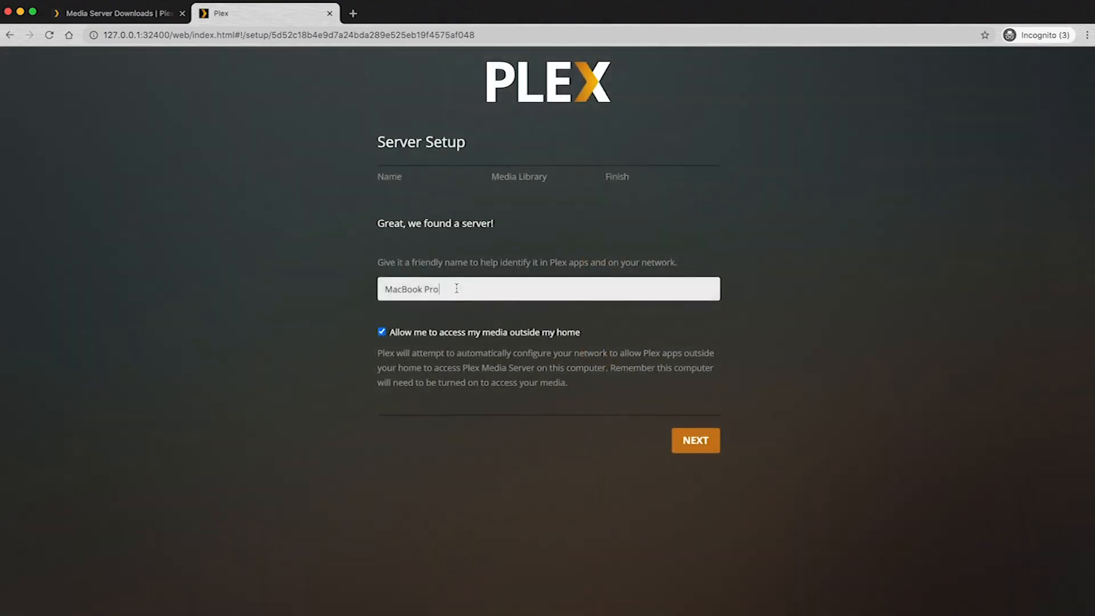
Step: Name the server 'Scott's', disable media access outside the home, and continue
text(Scott's)
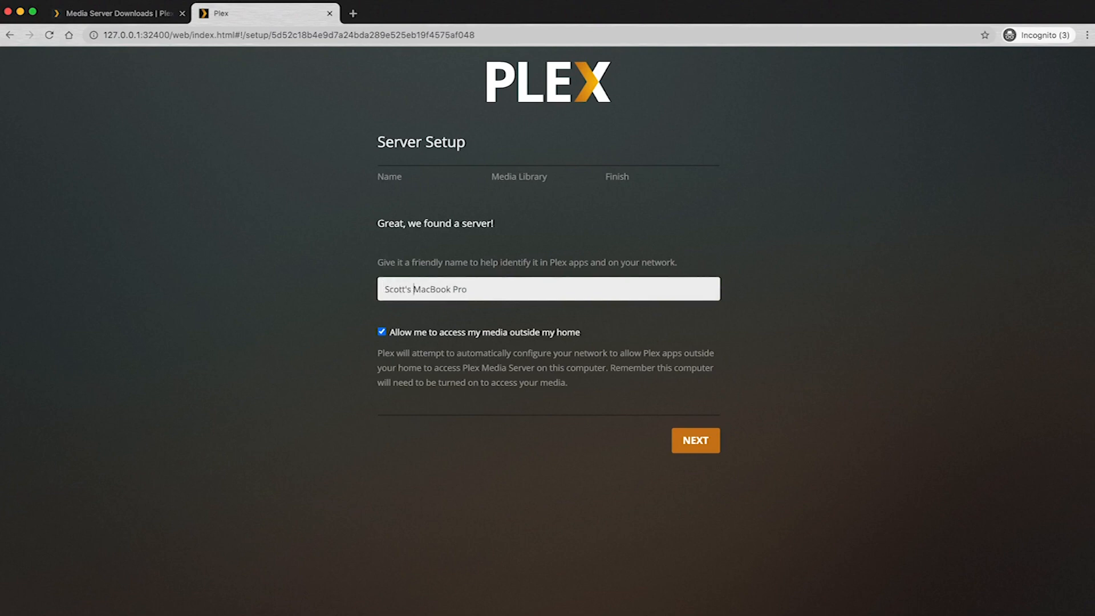
mouse_move(487, 346)
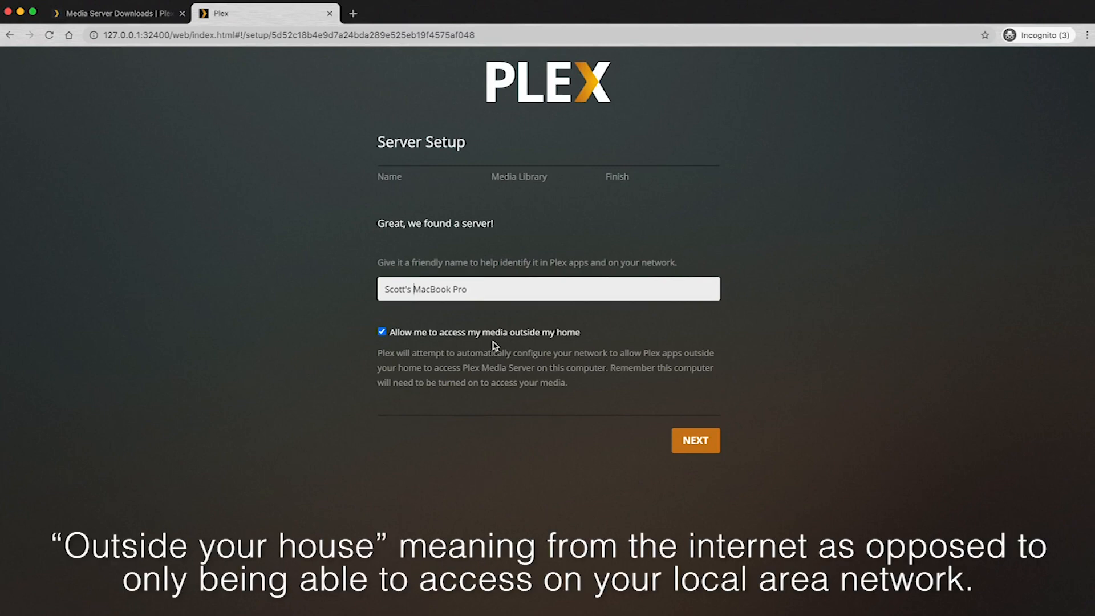
click(382, 332)
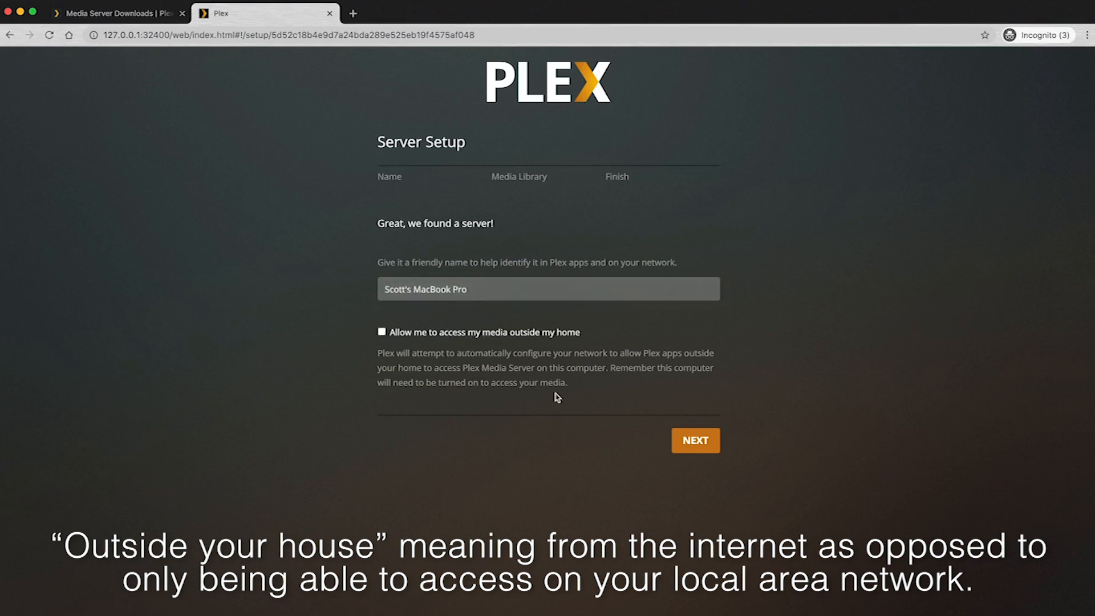
click(694, 439)
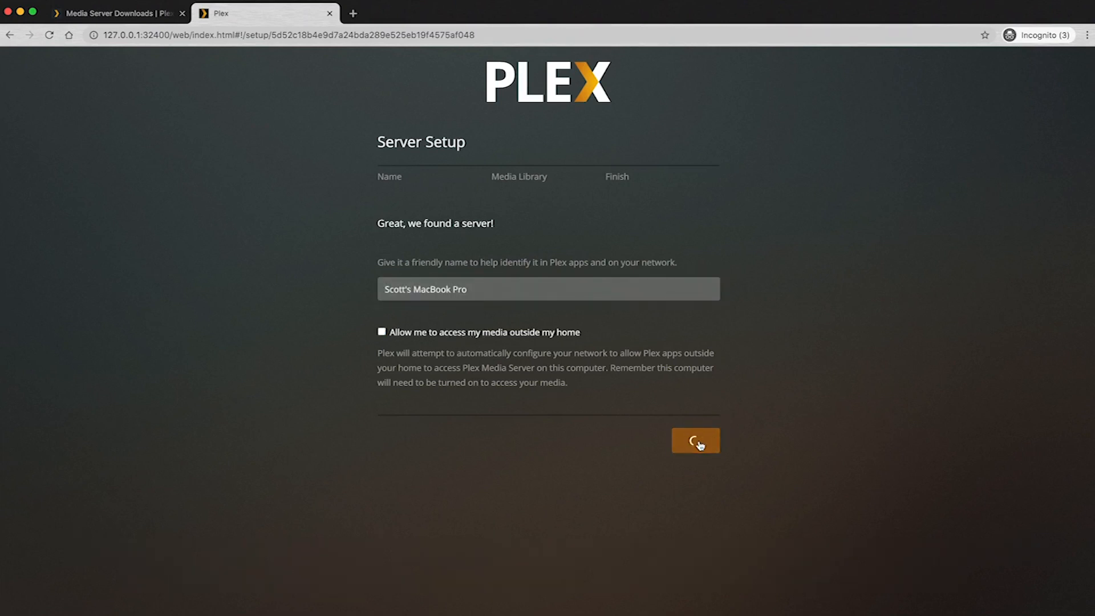
Step: Delete the default Music and Photos libraries, confirming each deletion
click(694, 440)
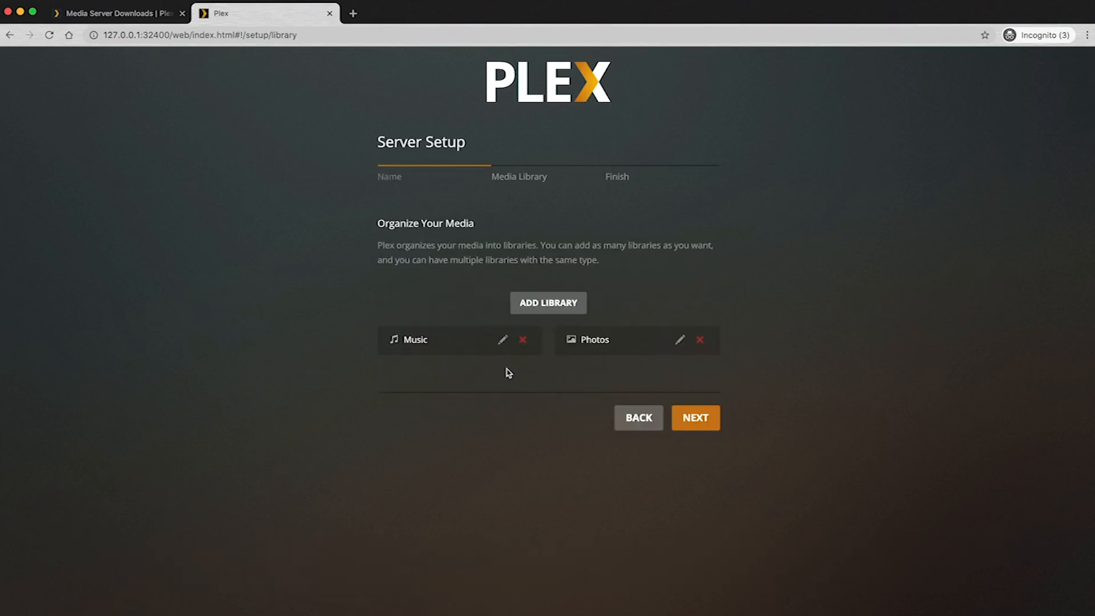
mouse_move(522, 343)
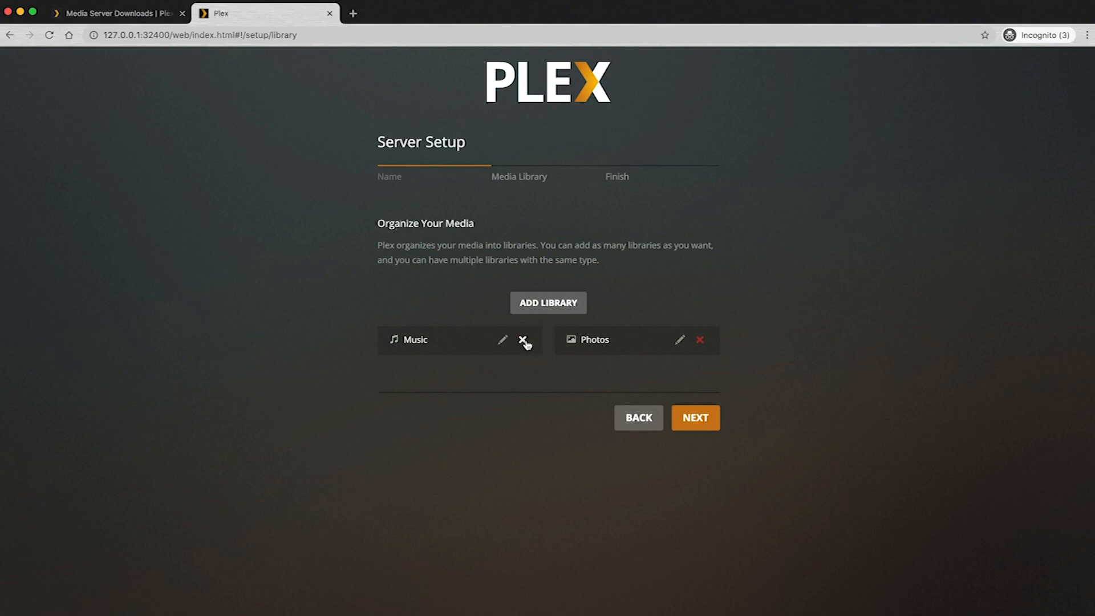
click(523, 339)
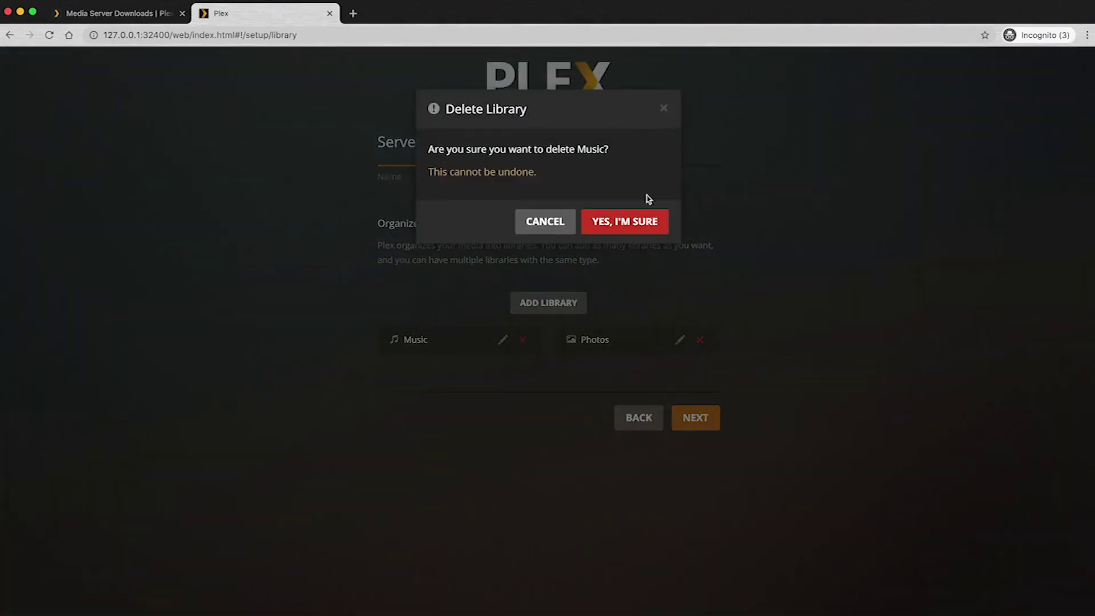
click(623, 221)
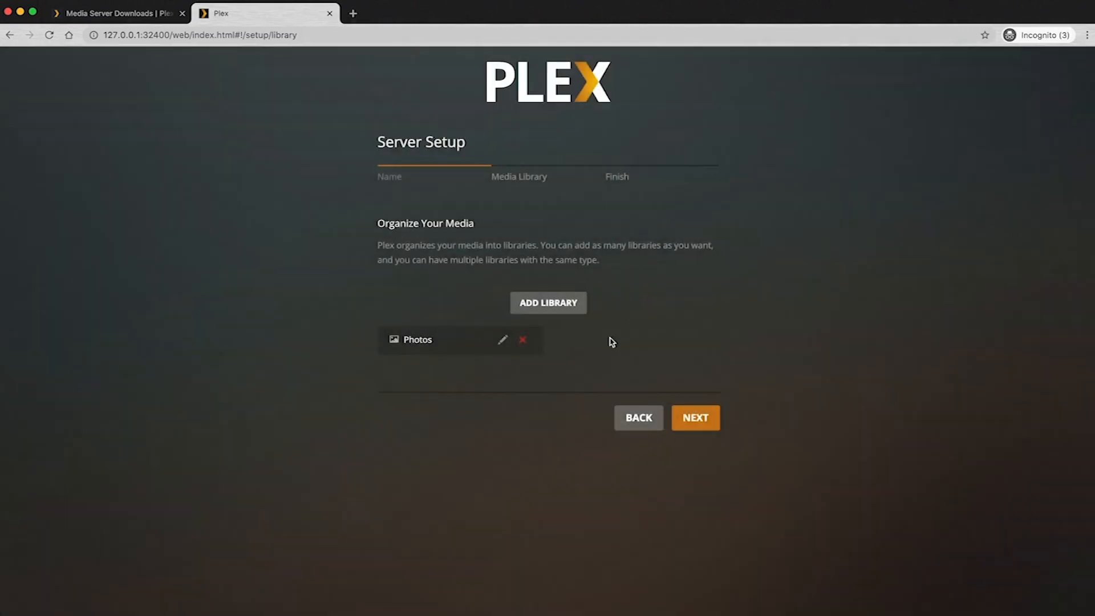
click(523, 340)
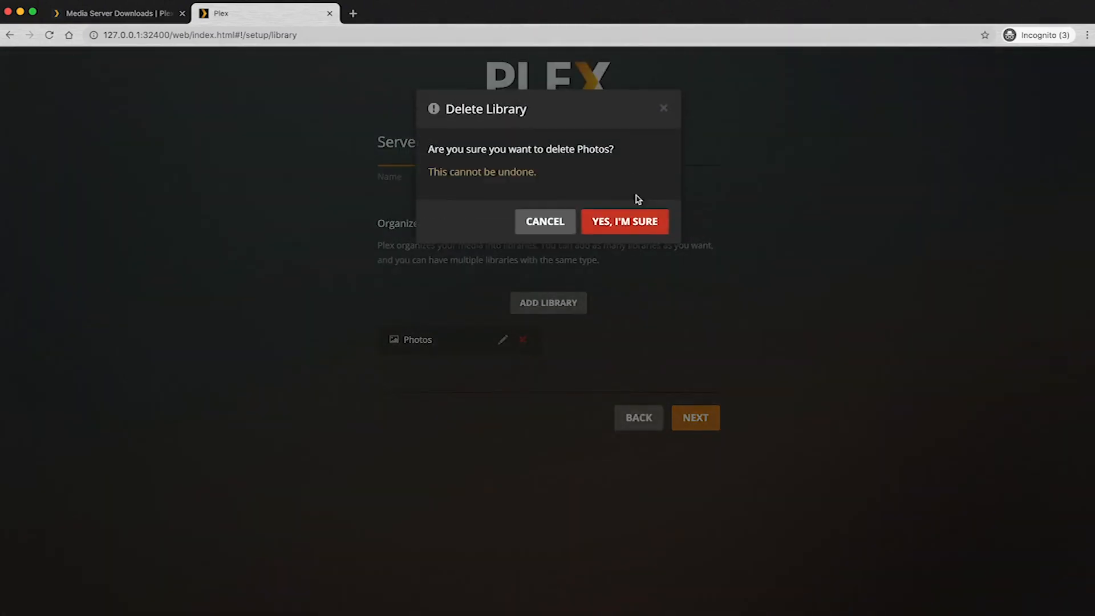
click(623, 221)
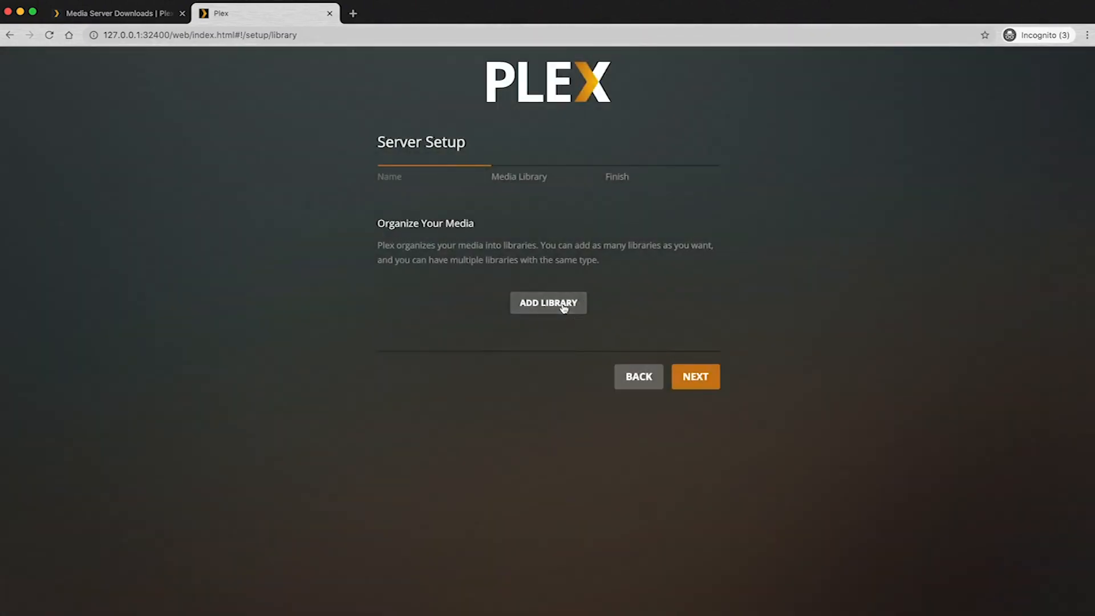
Step: Add an Other Videos library named 'Church Video Database' and proceed to folder selection
click(548, 302)
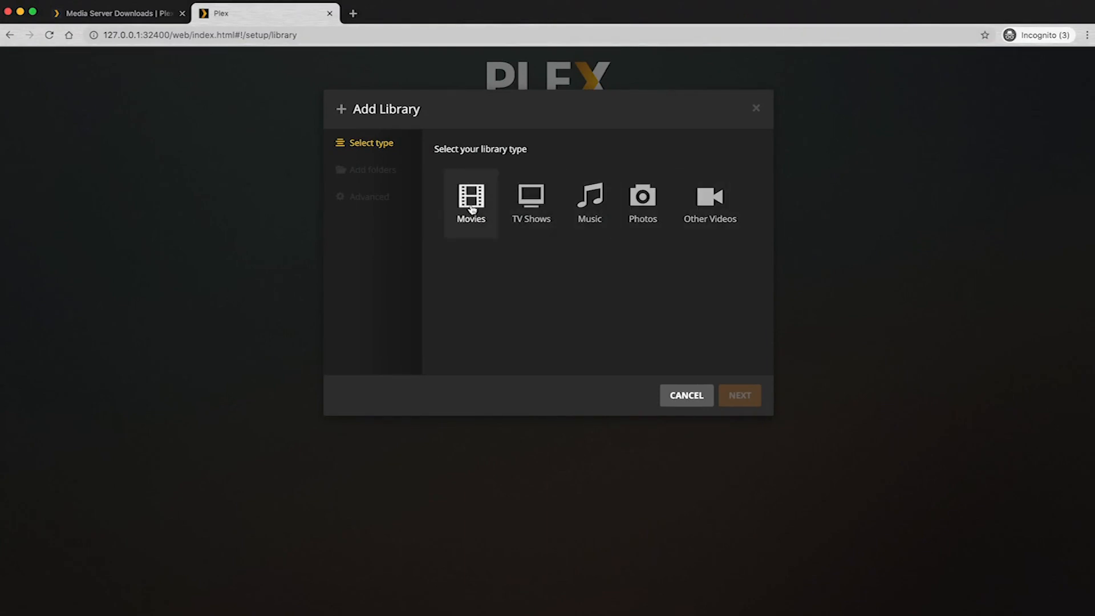
click(470, 203)
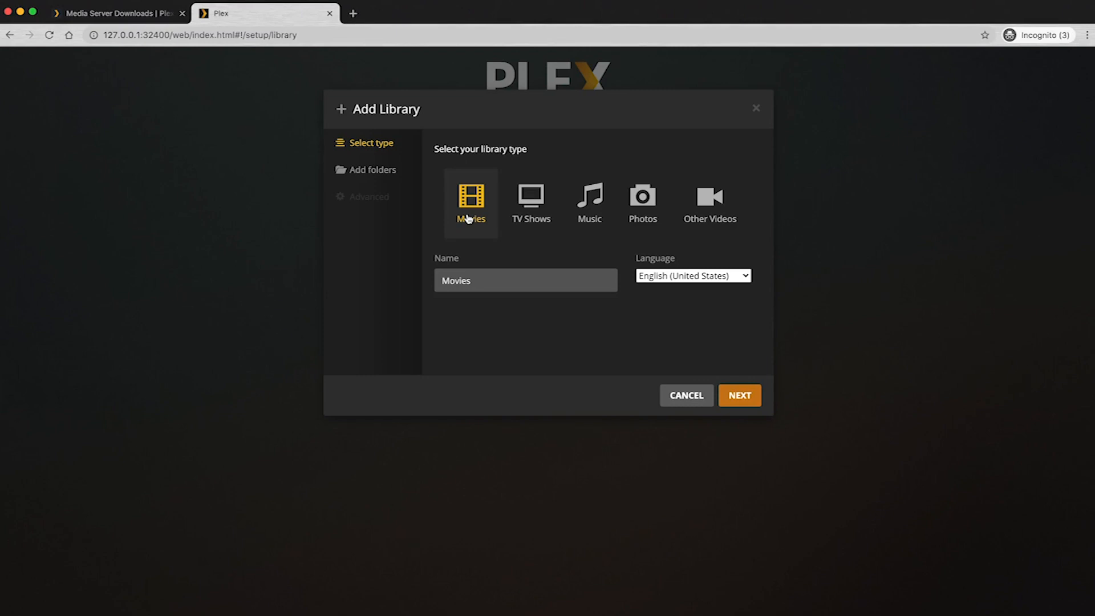
mouse_move(709, 203)
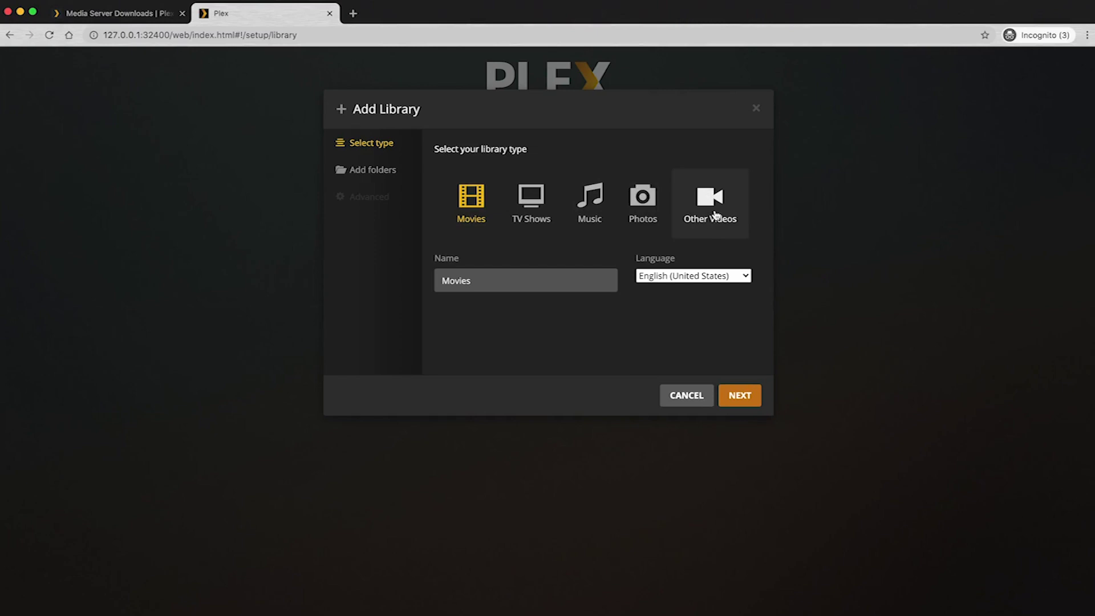
click(709, 203)
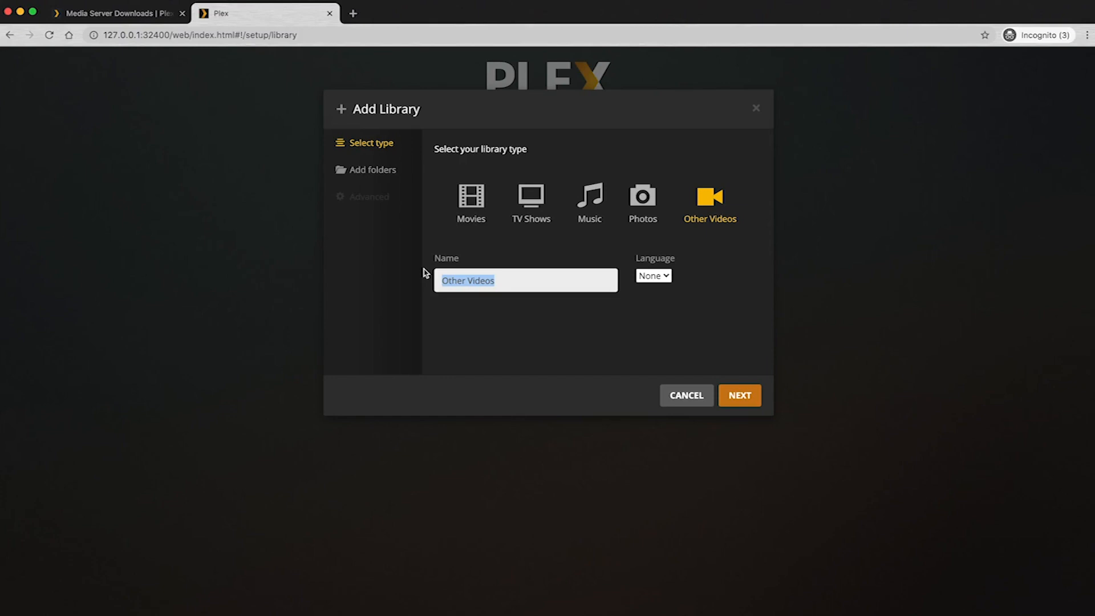
text(Churech)
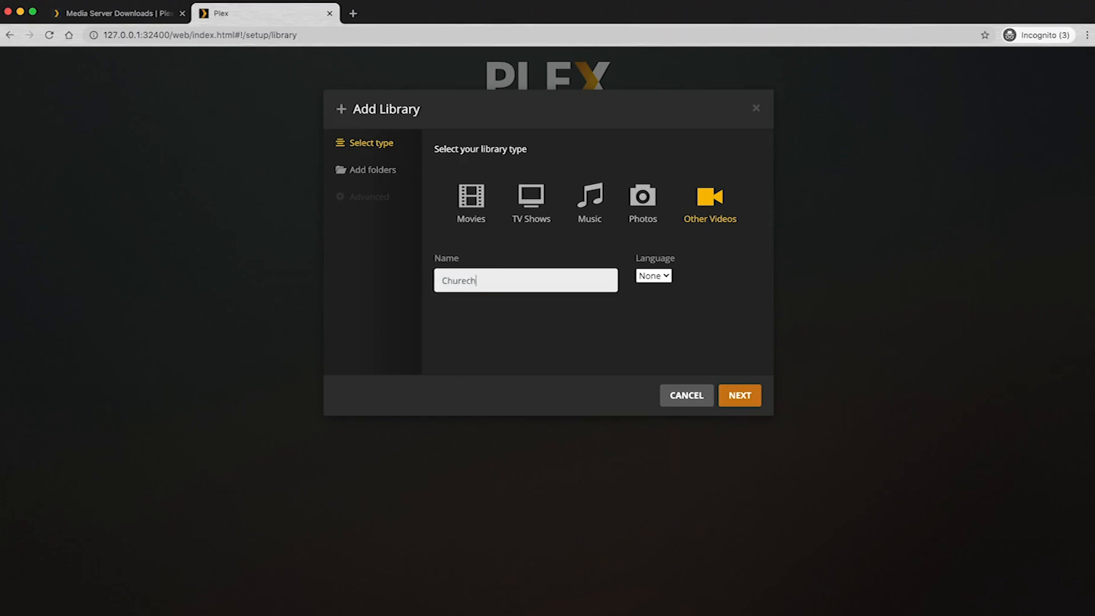
text(Church V)
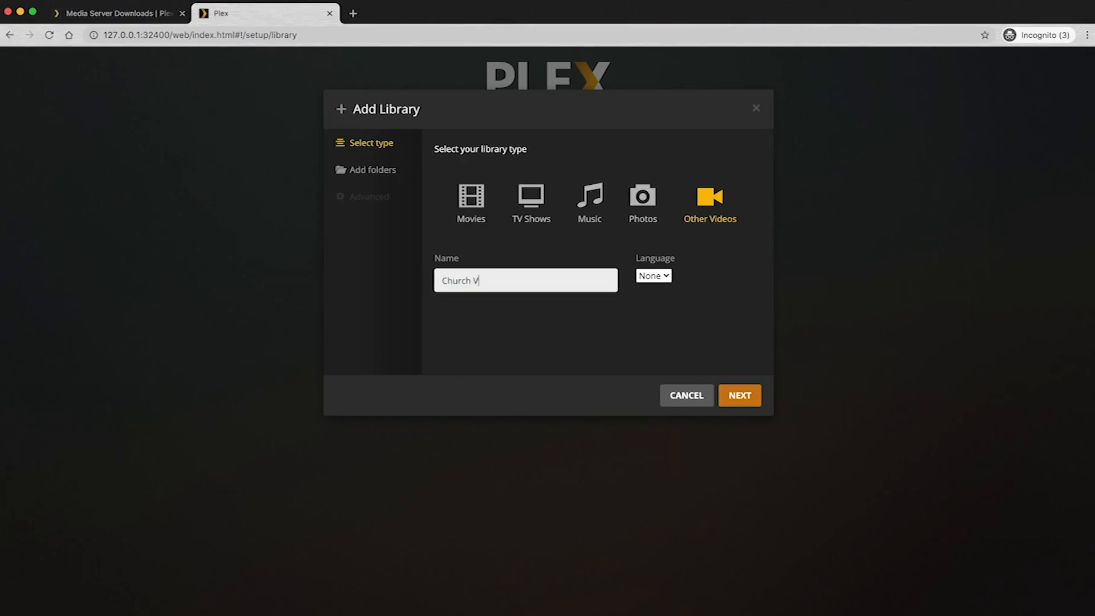
text(ideo Databa)
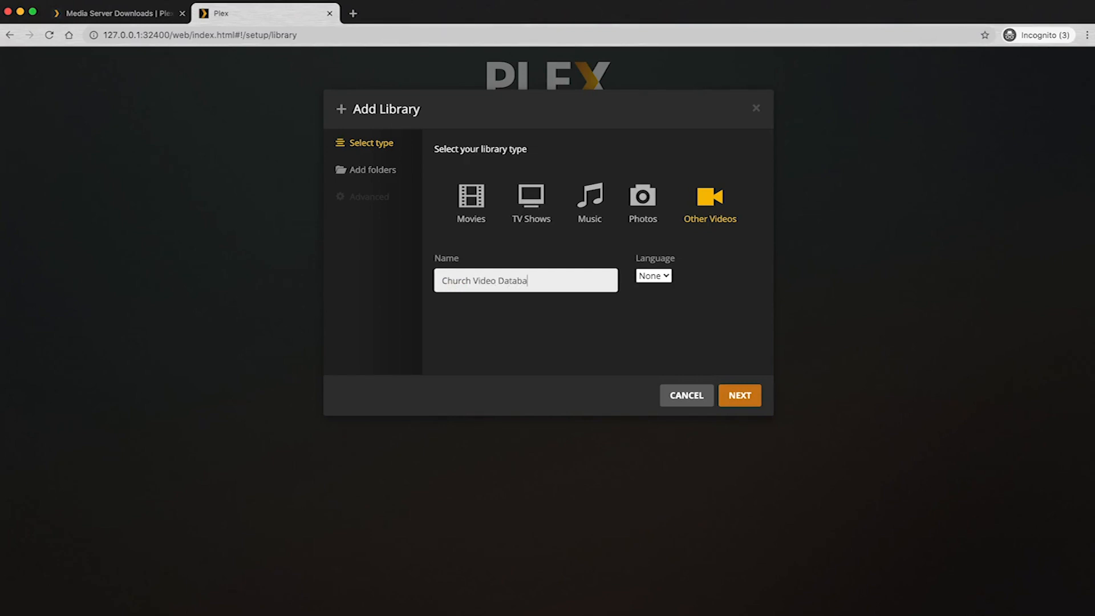
text(se)
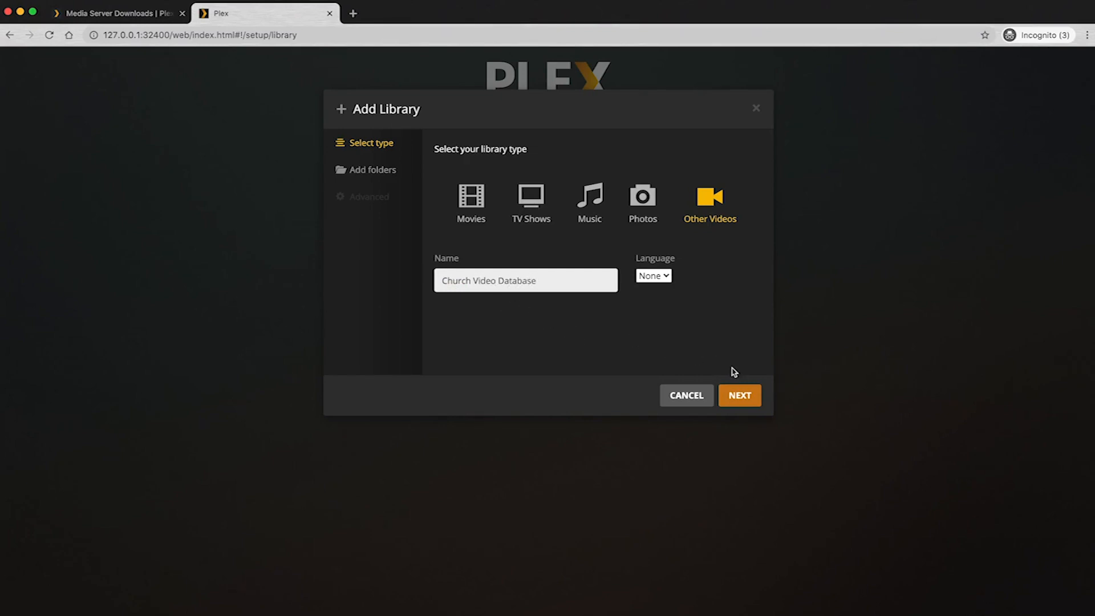
click(738, 395)
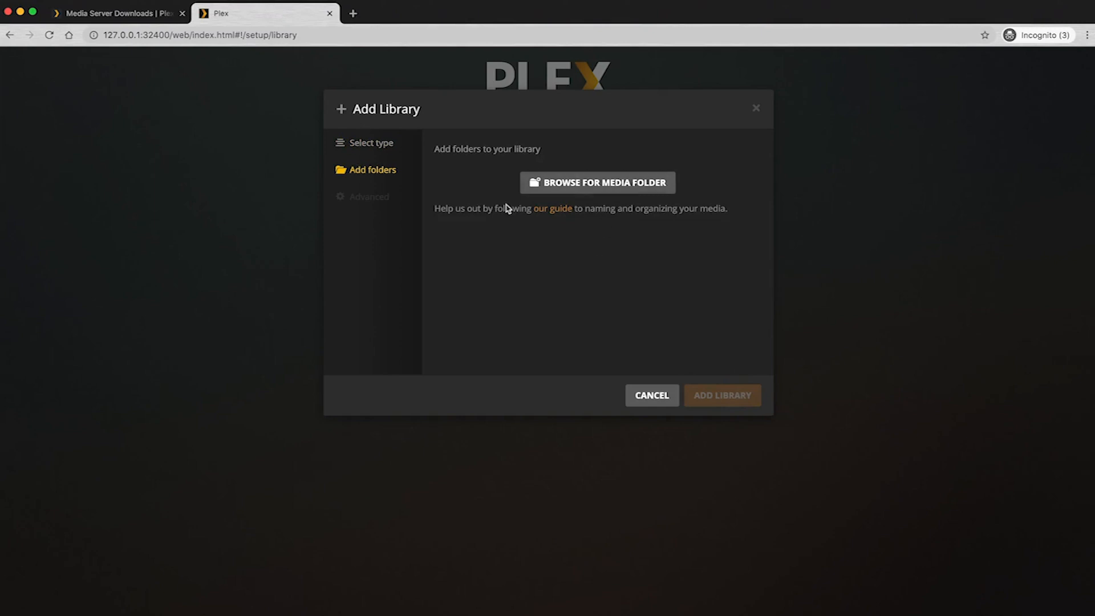
mouse_move(629, 224)
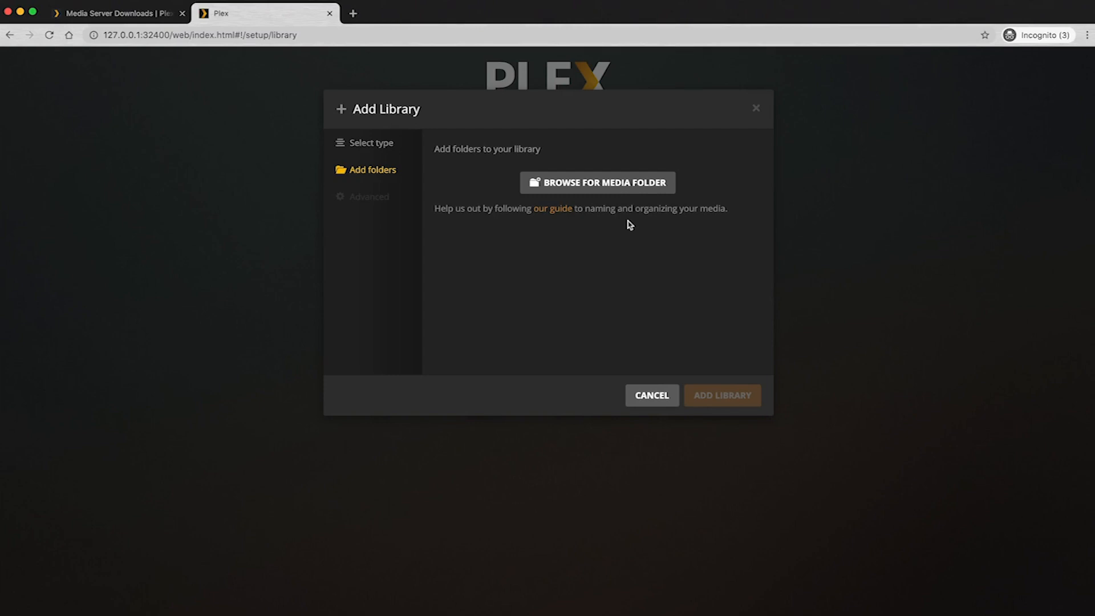
mouse_move(646, 208)
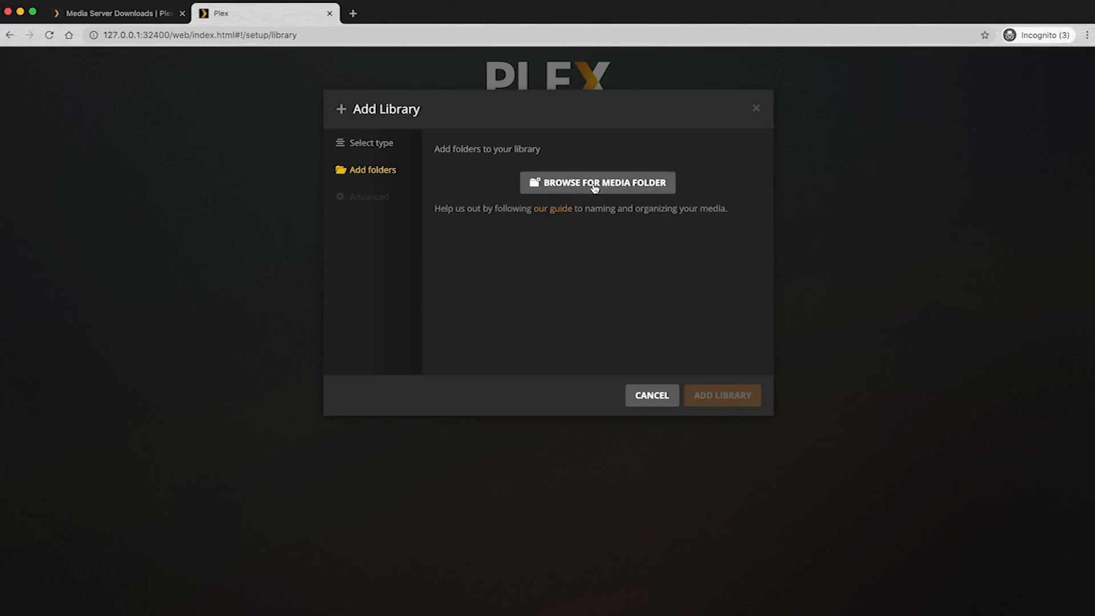
Step: Add the Desktop 'Movie Database' folder, allowing Desktop access, and create the library
click(596, 183)
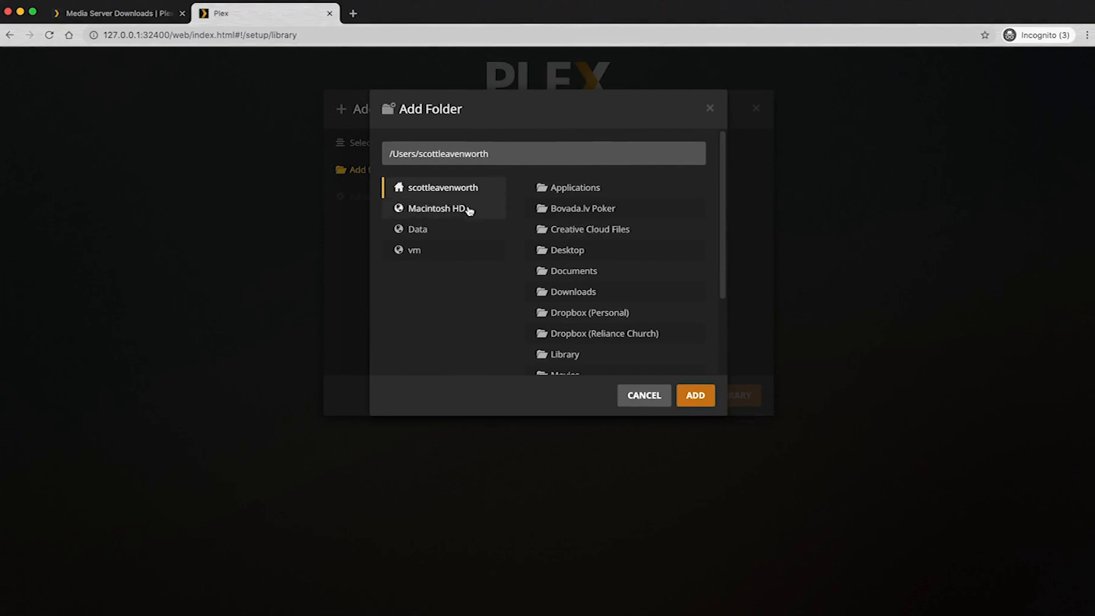
click(567, 250)
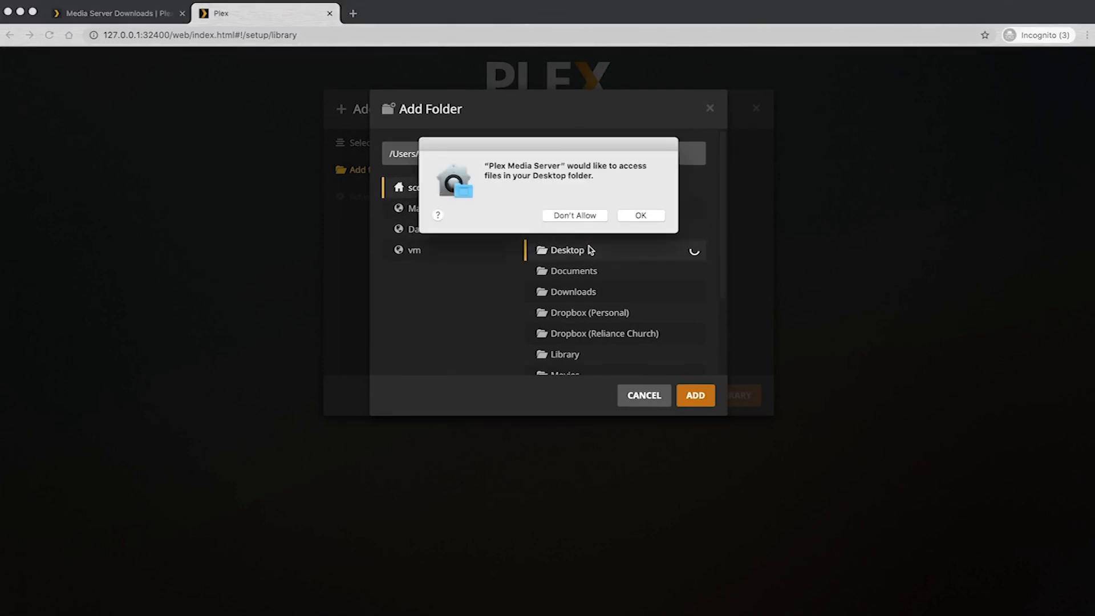
click(638, 215)
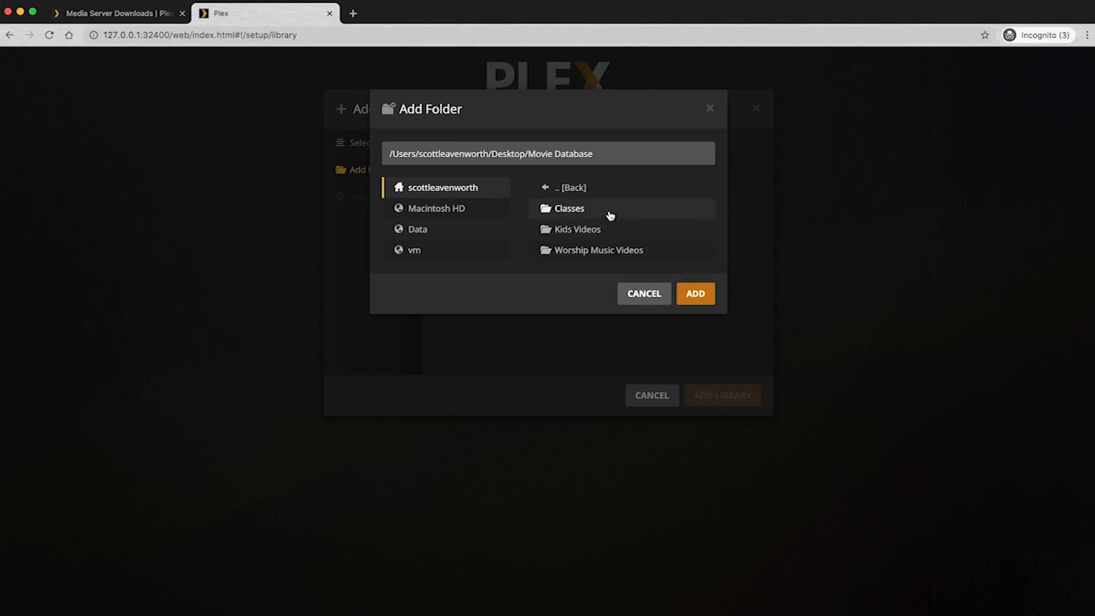
mouse_move(568, 252)
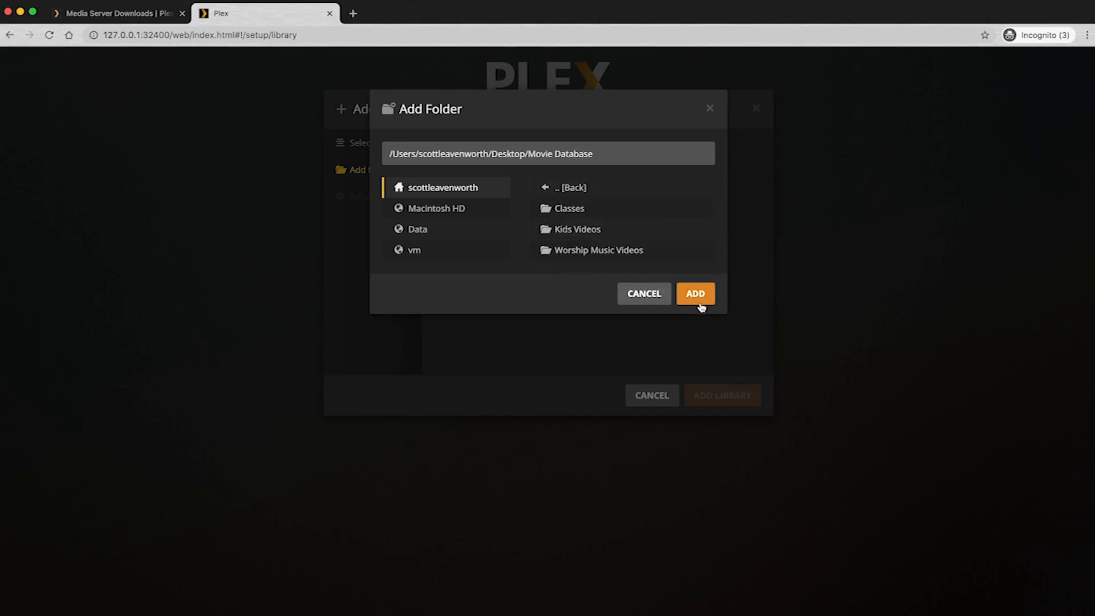
click(694, 293)
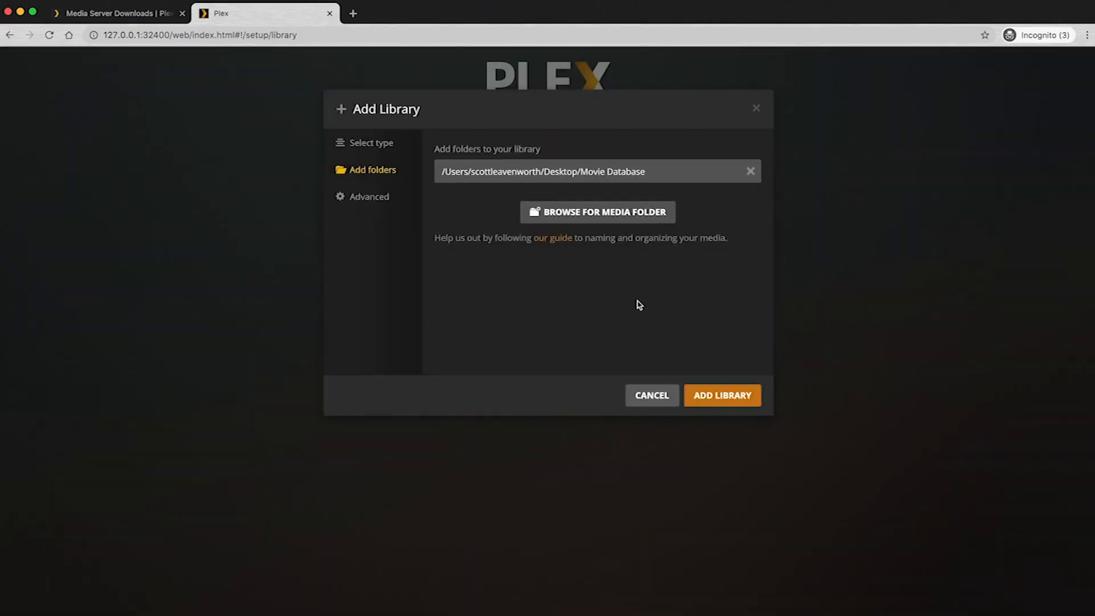
mouse_move(721, 395)
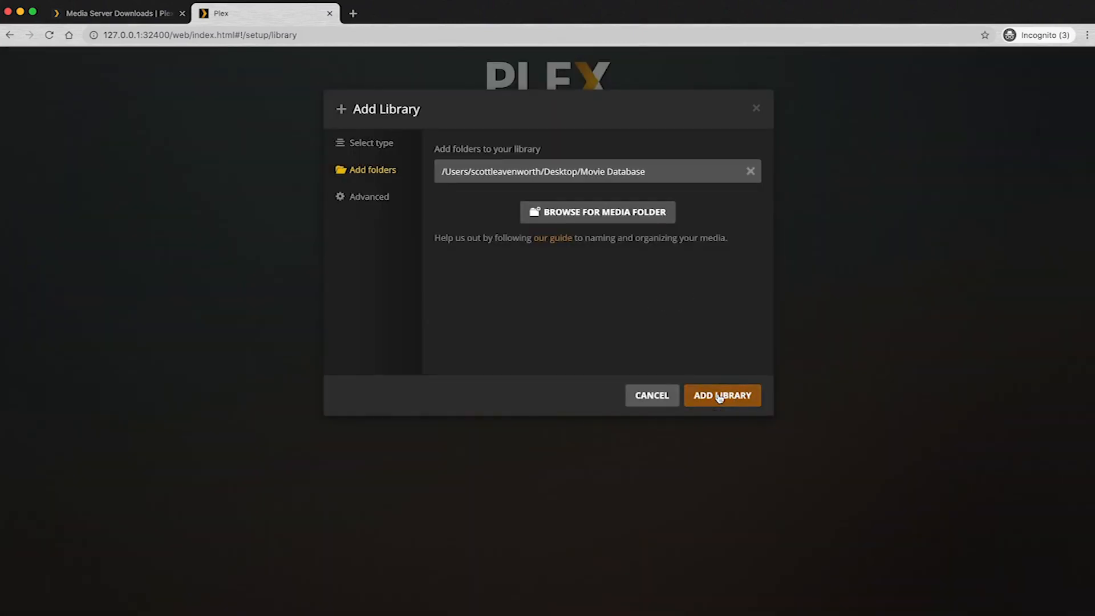
click(721, 395)
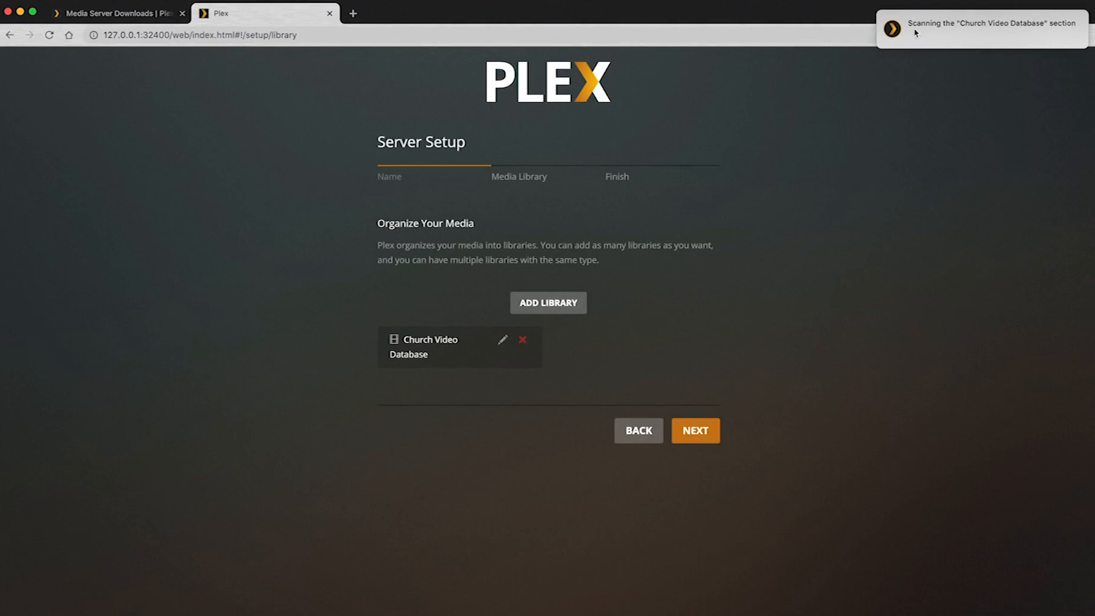
mouse_move(809, 223)
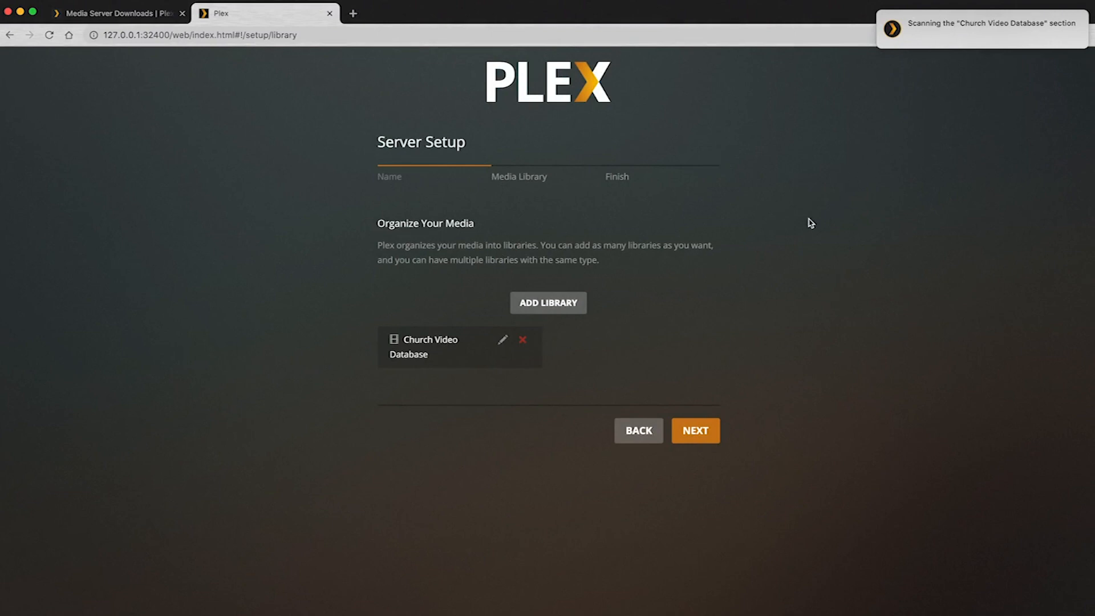
Step: Complete server and web setup with the Pinned Sources option unchecked
click(694, 430)
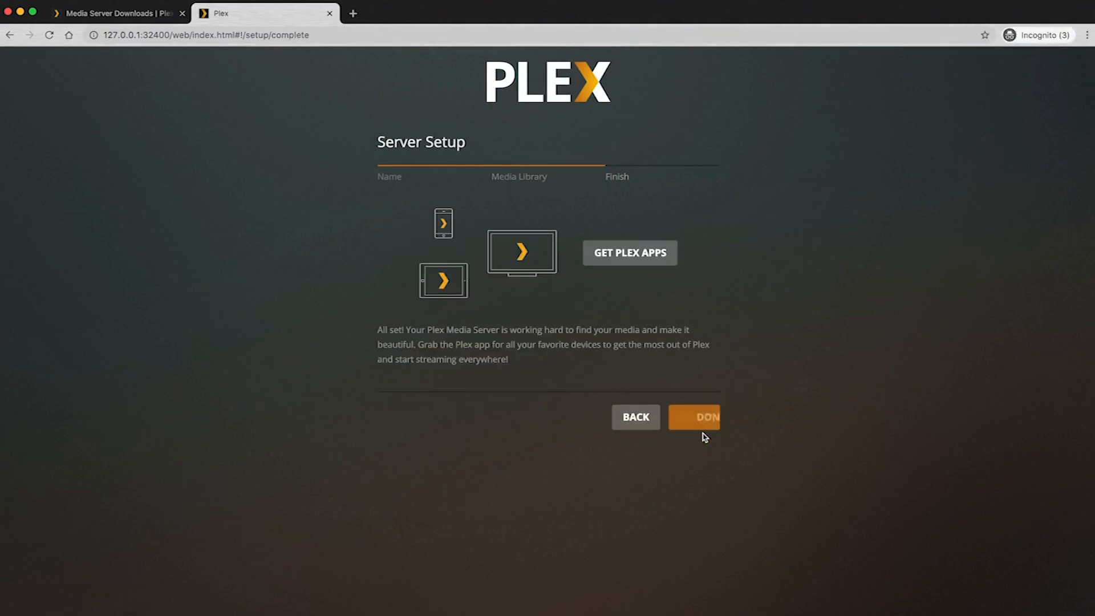
click(694, 417)
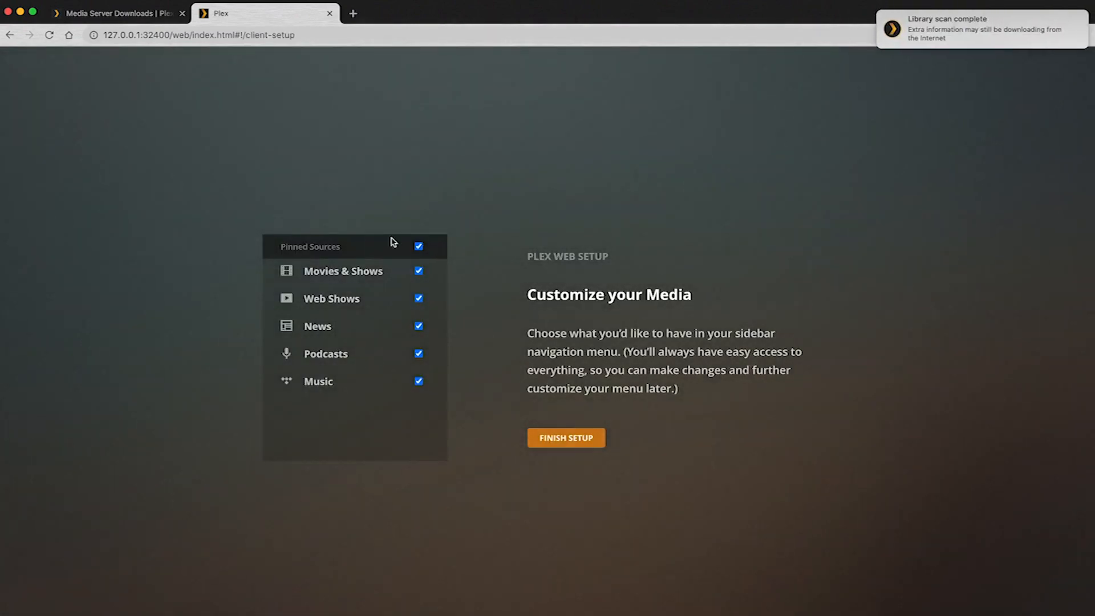
click(418, 246)
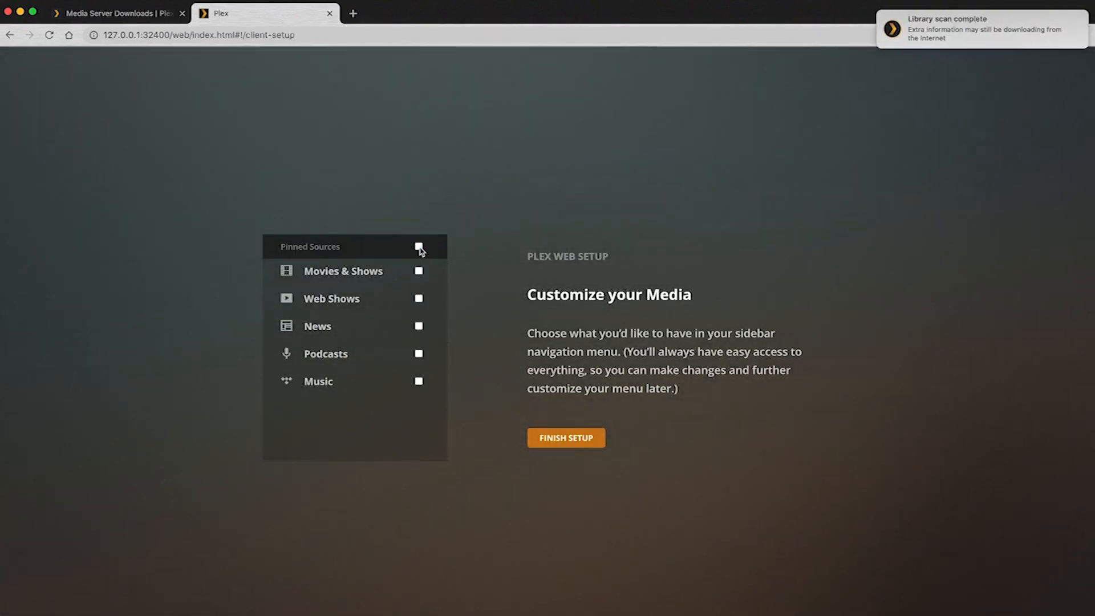
click(565, 438)
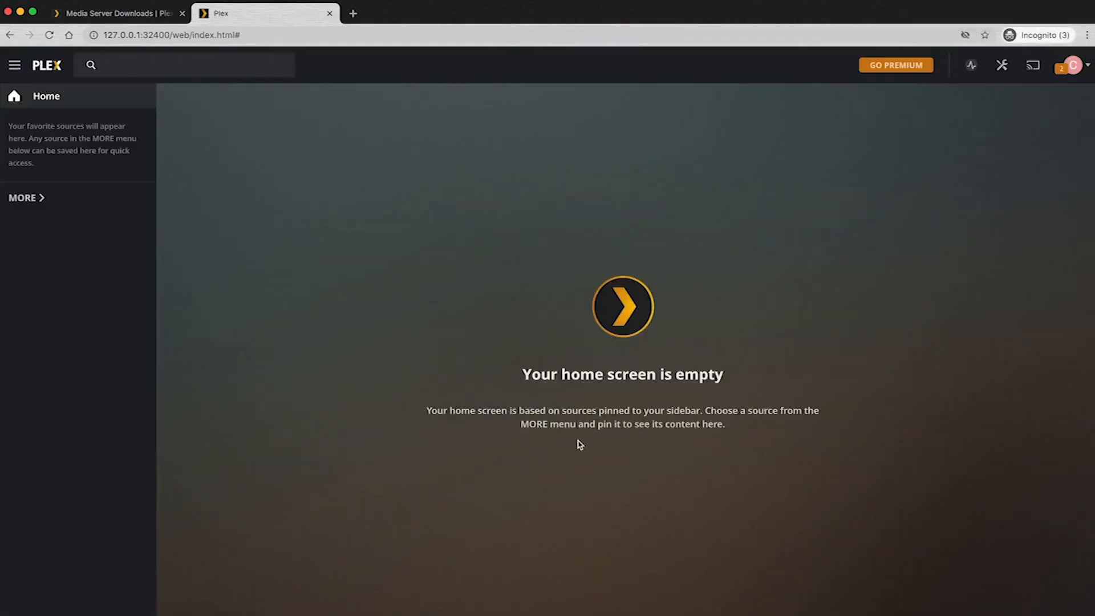
mouse_move(51, 151)
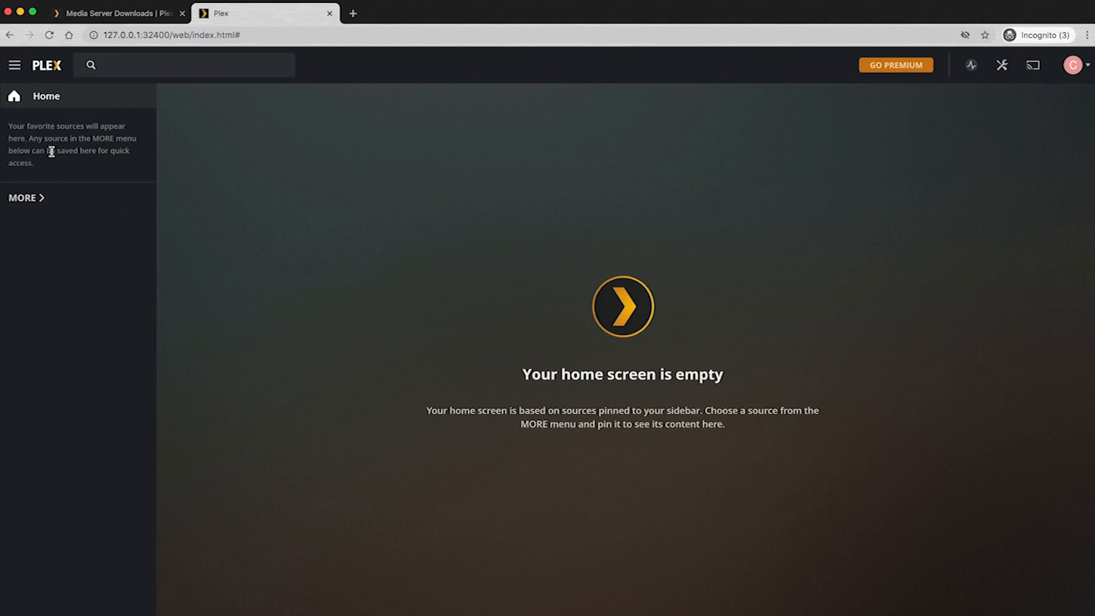
Step: Pin Church Video Database from the MORE sources list, then return to Pinned
click(22, 198)
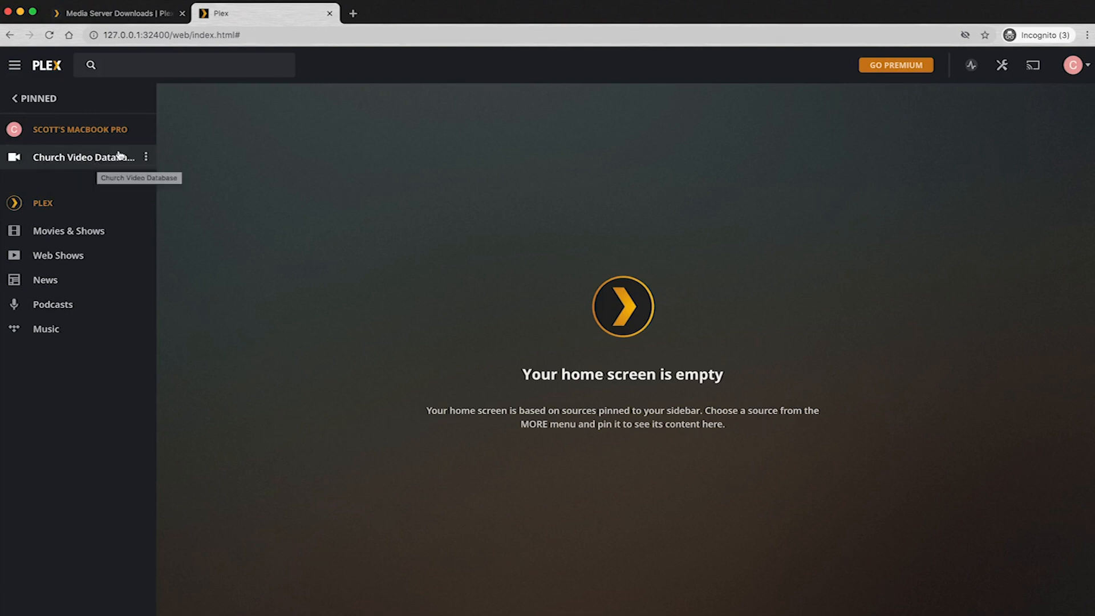
mouse_move(146, 172)
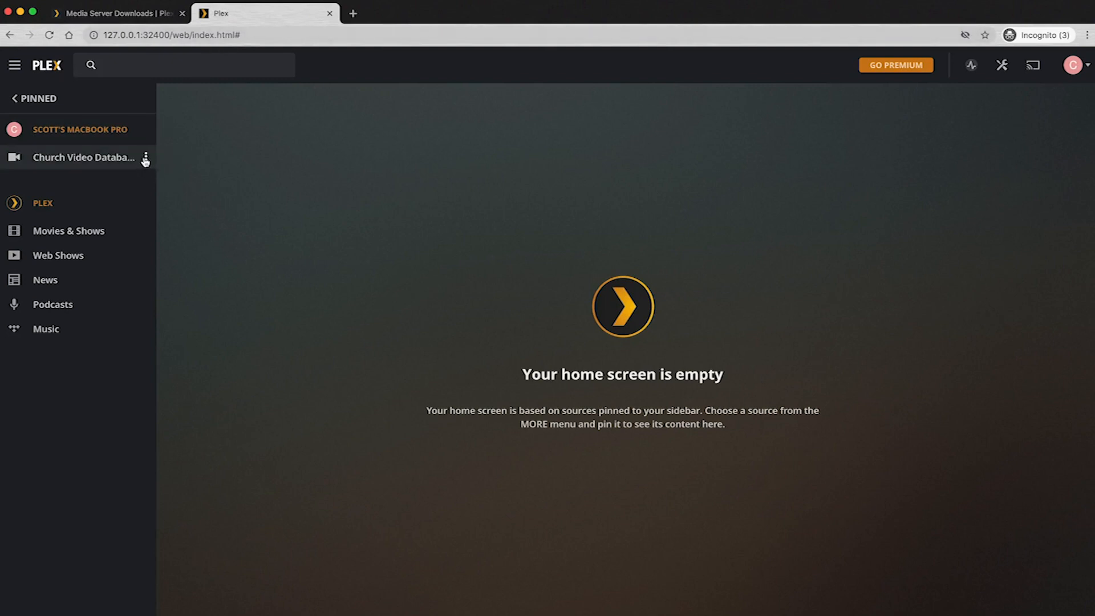
click(144, 158)
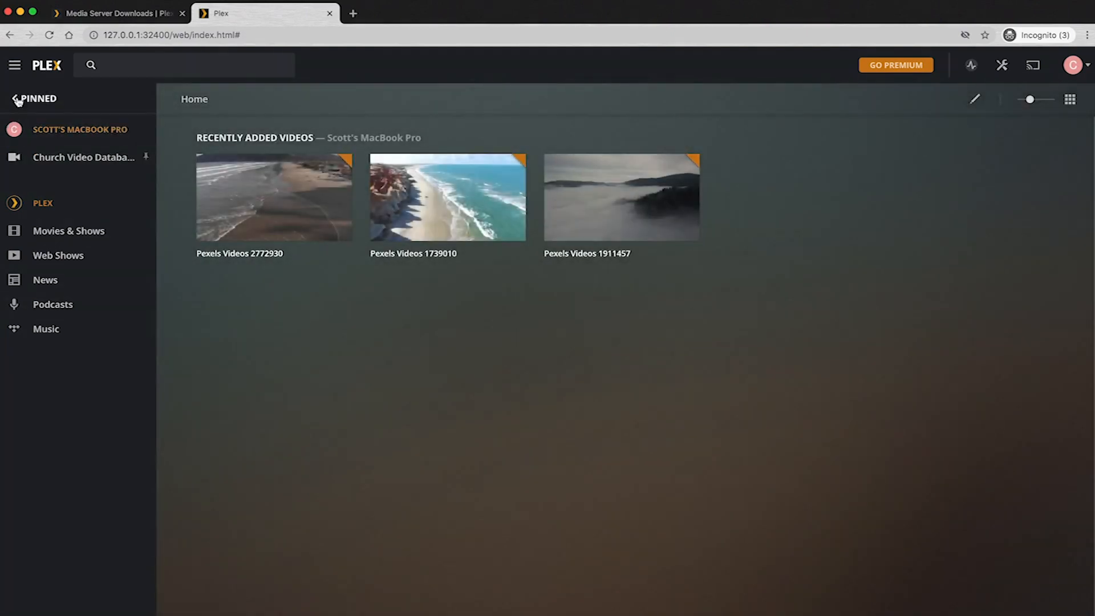
click(83, 157)
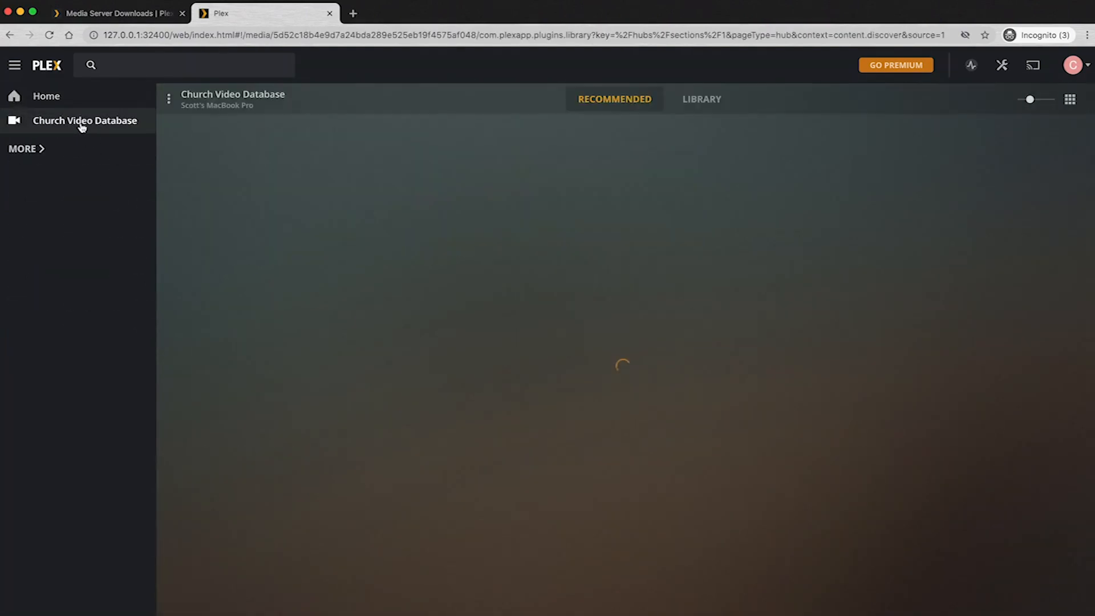
Step: Open Church Video Database's Library view grouped by Folders: Classes, Kids Videos, Worship Music
click(46, 96)
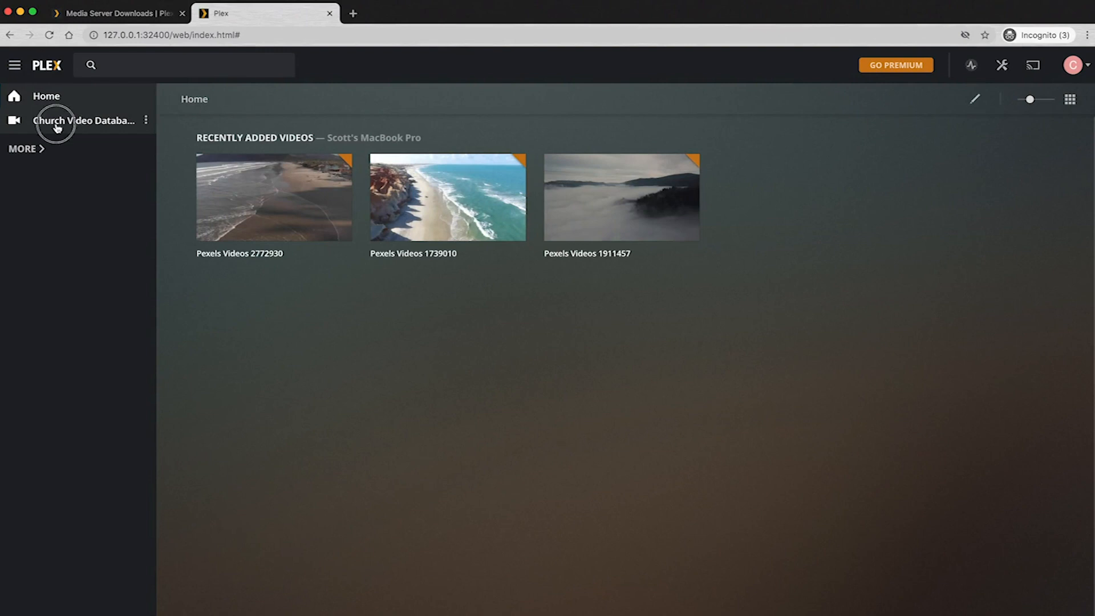
click(84, 121)
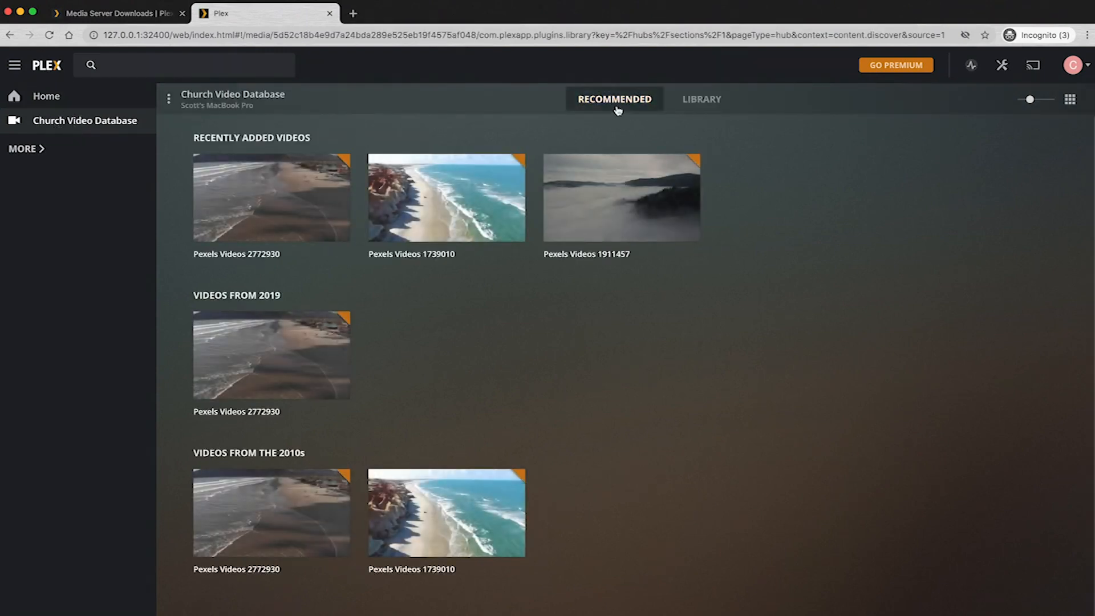
mouse_move(626, 132)
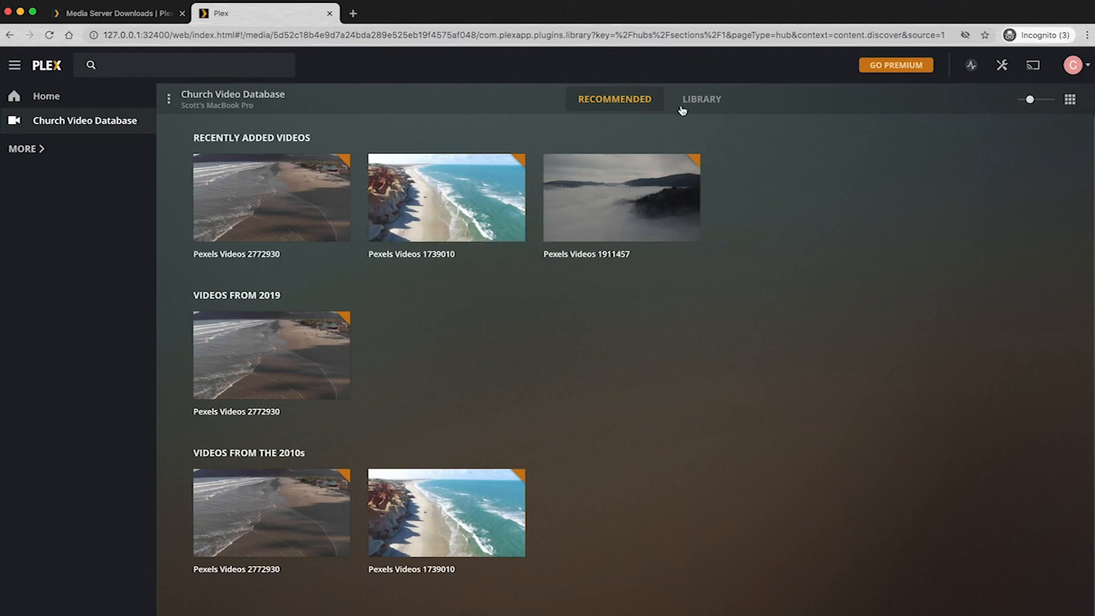
click(700, 99)
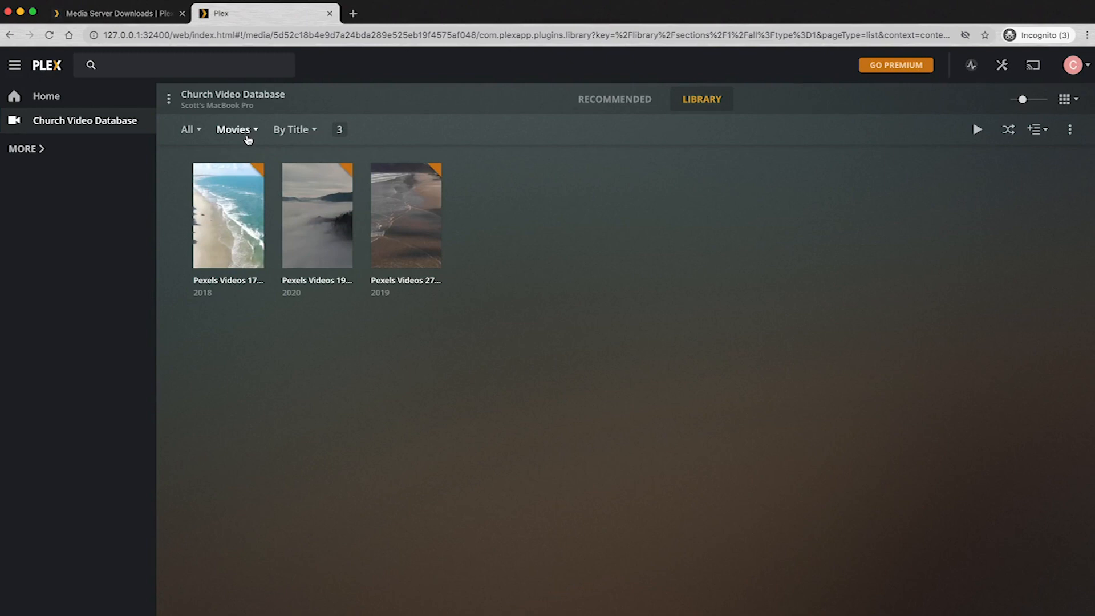
click(235, 129)
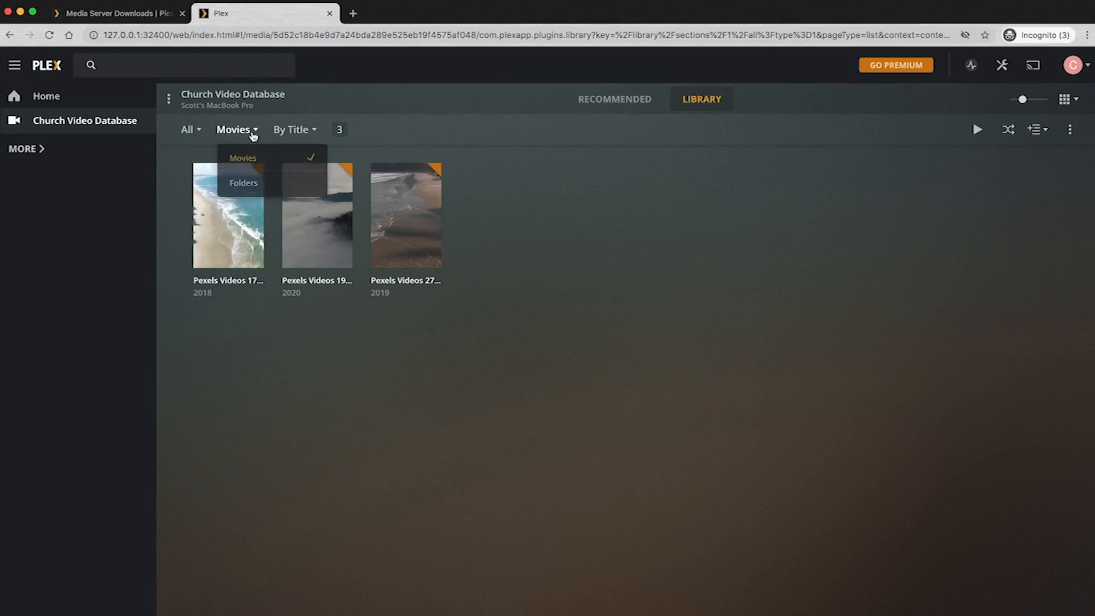
click(243, 182)
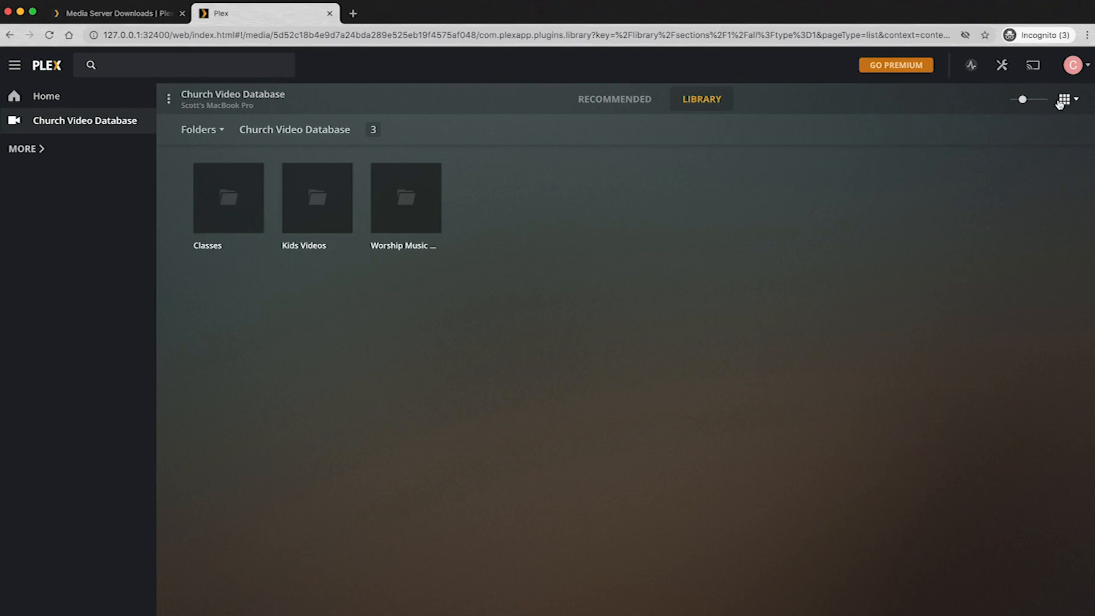
Step: Switch to the detailed list view and play Pexels Videos 1911457 from the Classes folder
click(1064, 98)
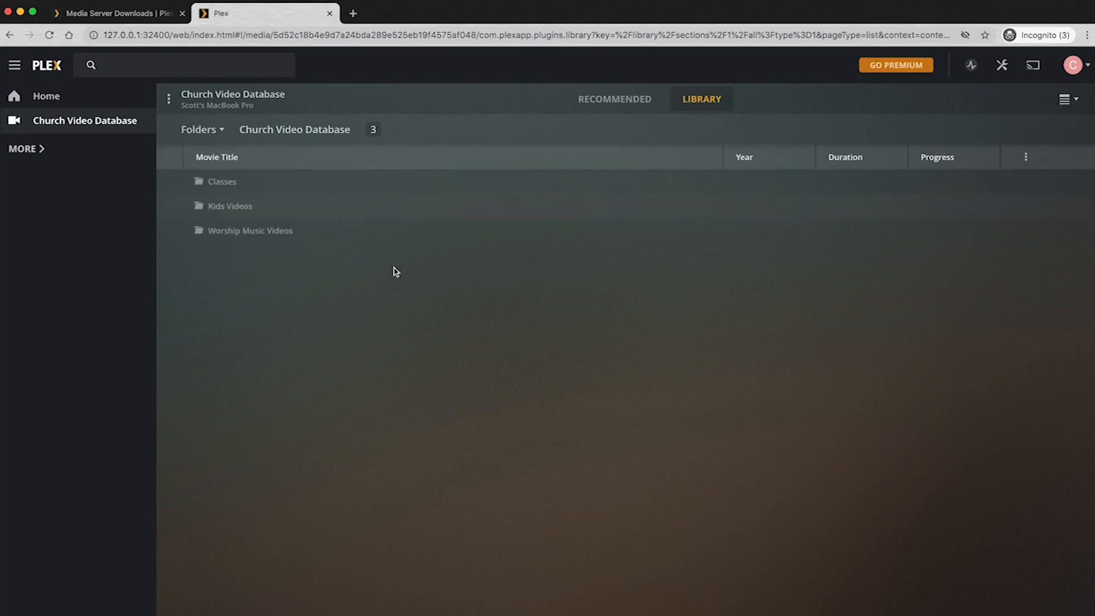
mouse_move(222, 182)
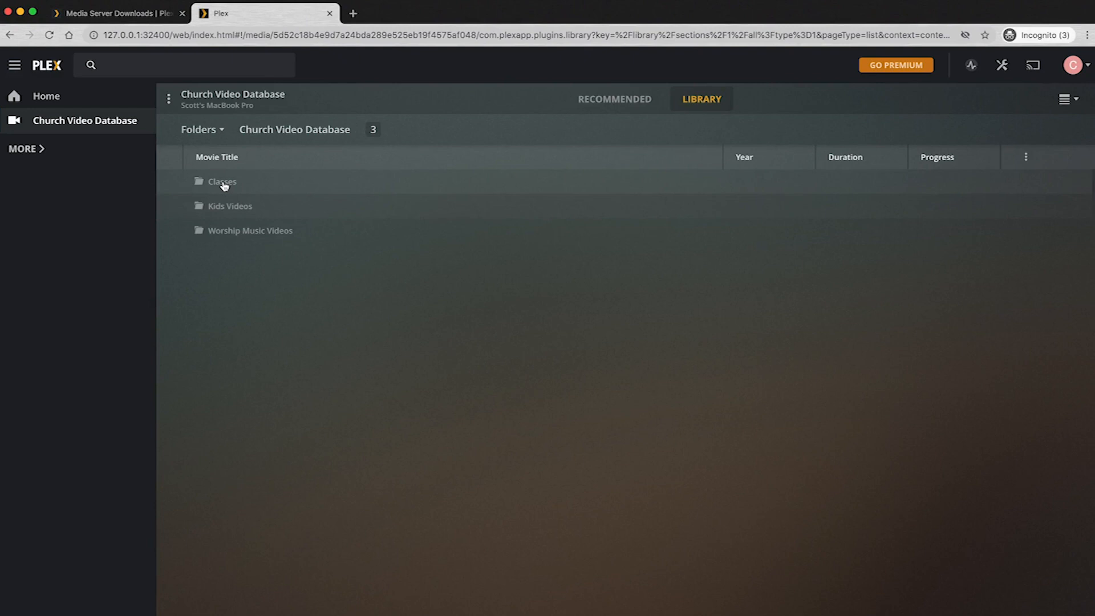
click(222, 181)
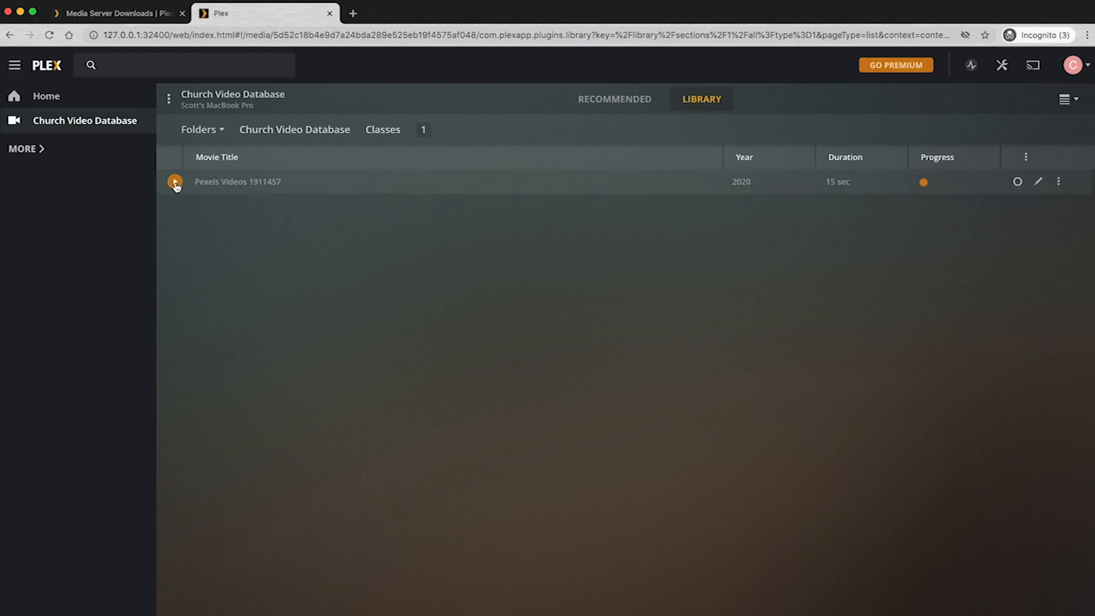
click(174, 181)
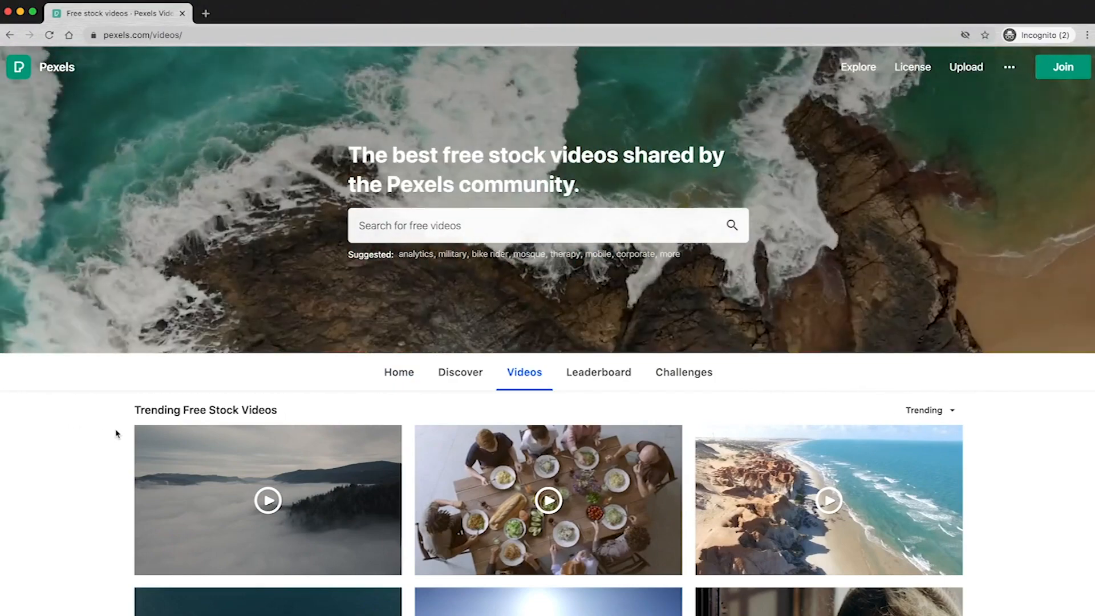
click(267, 500)
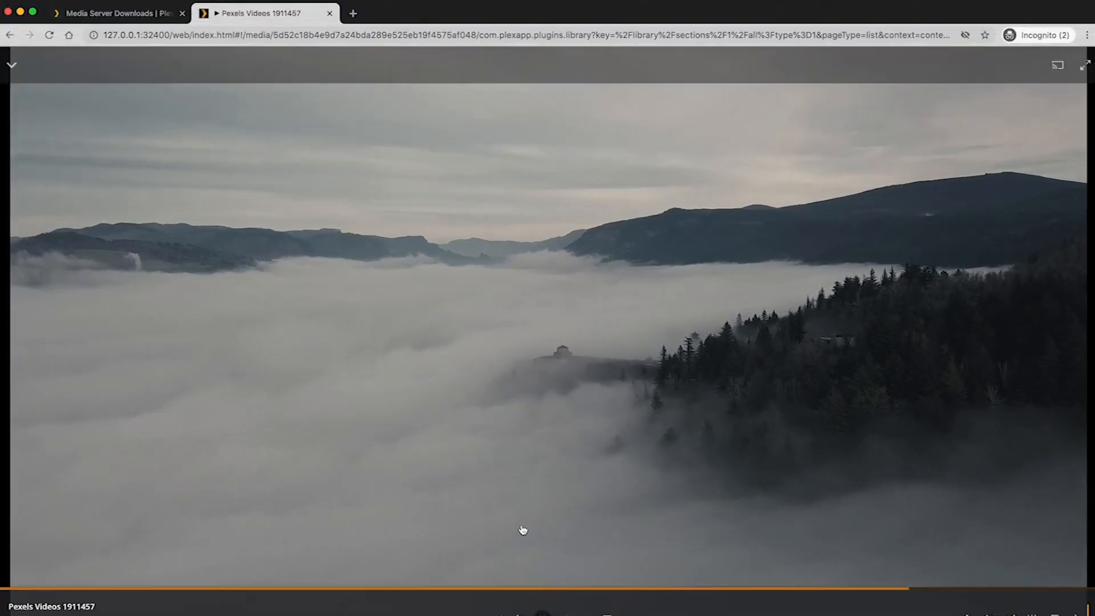
click(12, 65)
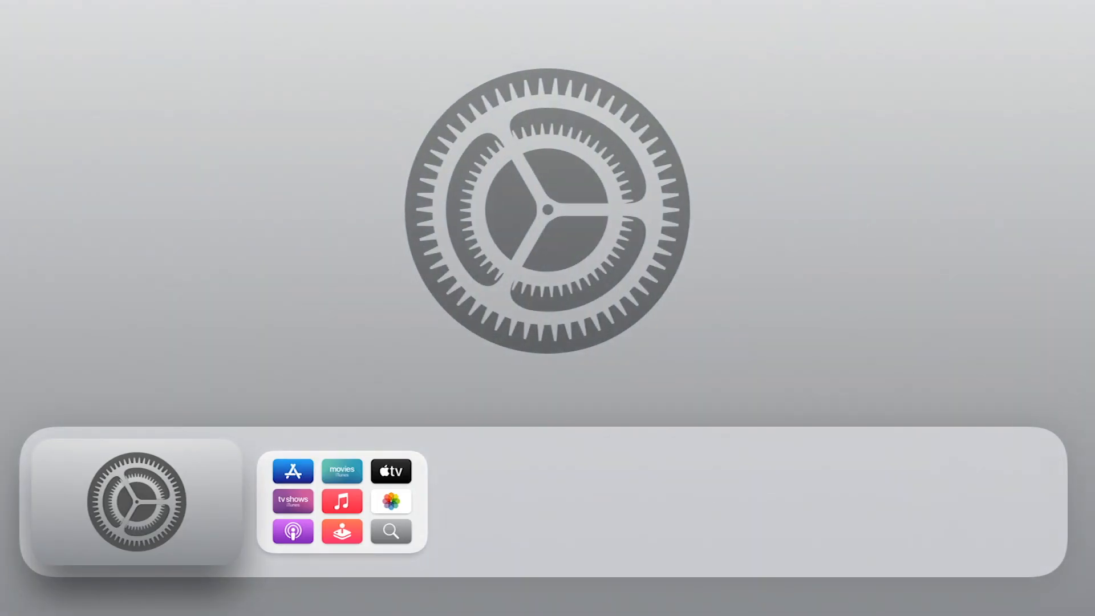
Step: Open the App Store from the Apple apps folder and go to Plex's store page
click(292, 470)
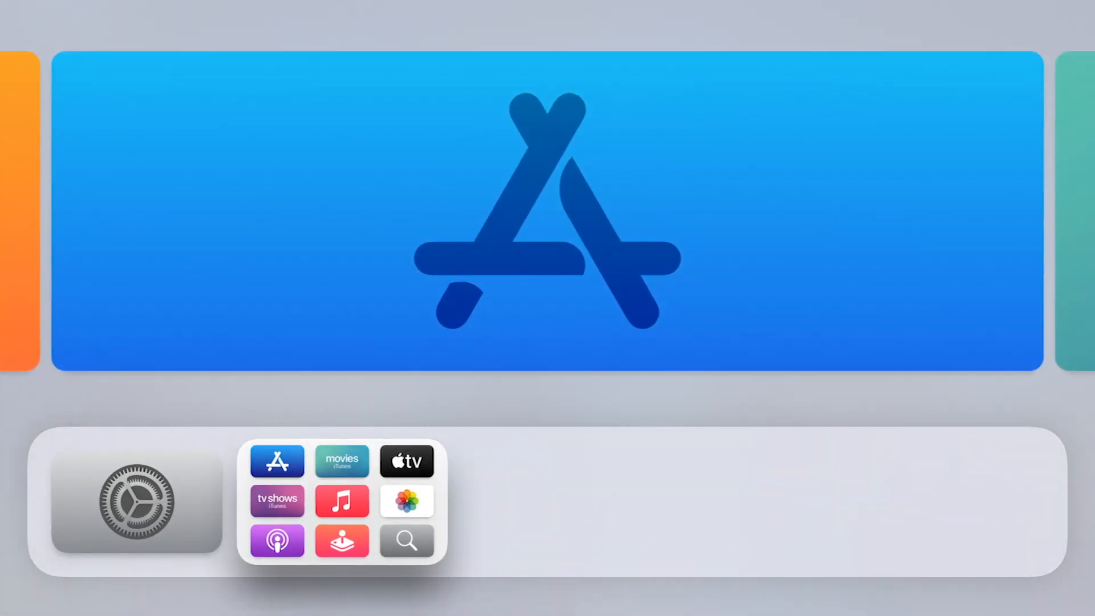
click(341, 502)
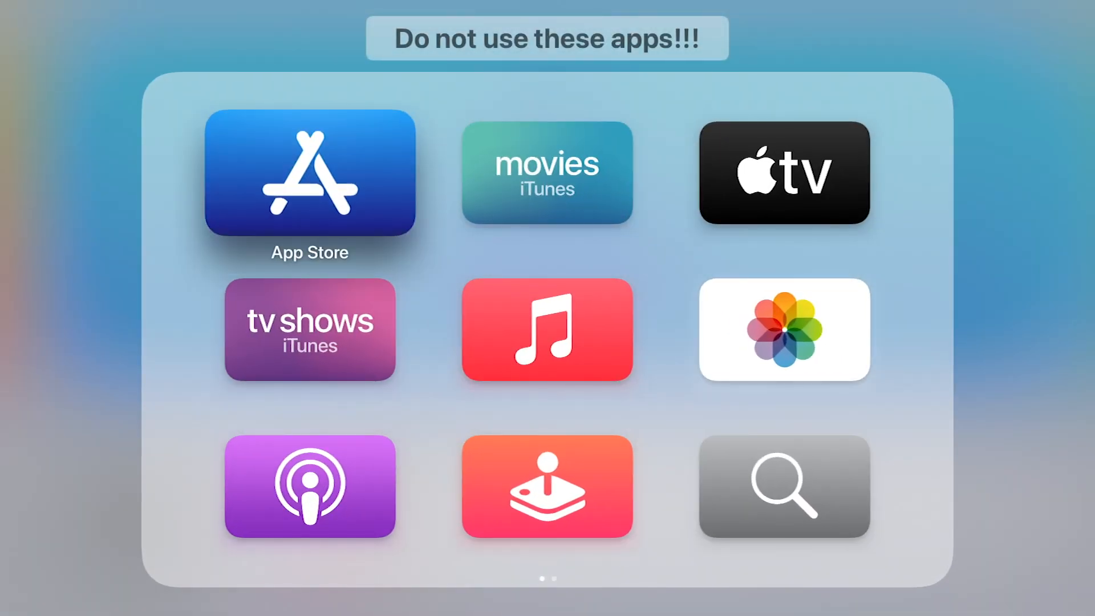
click(784, 486)
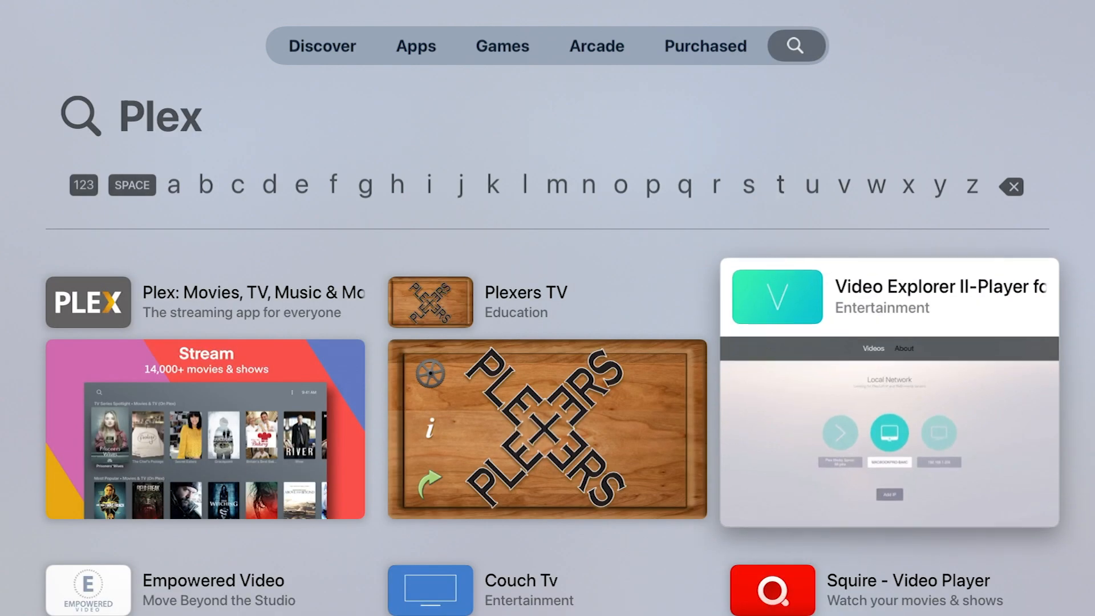
click(205, 302)
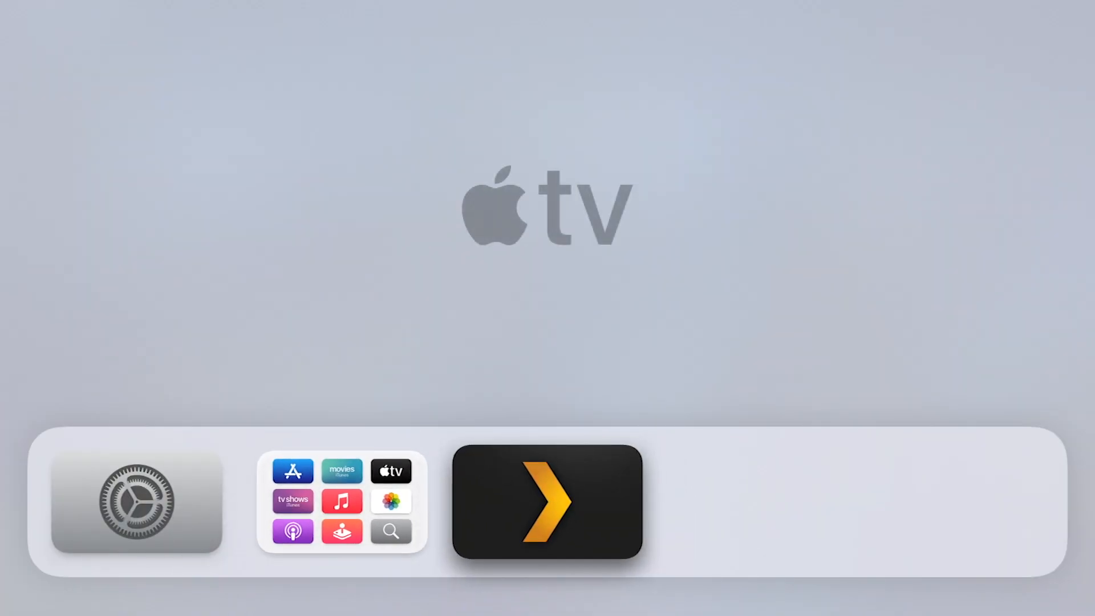
Step: Launch Plex on Apple TV and choose to sign in with an existing account
click(546, 501)
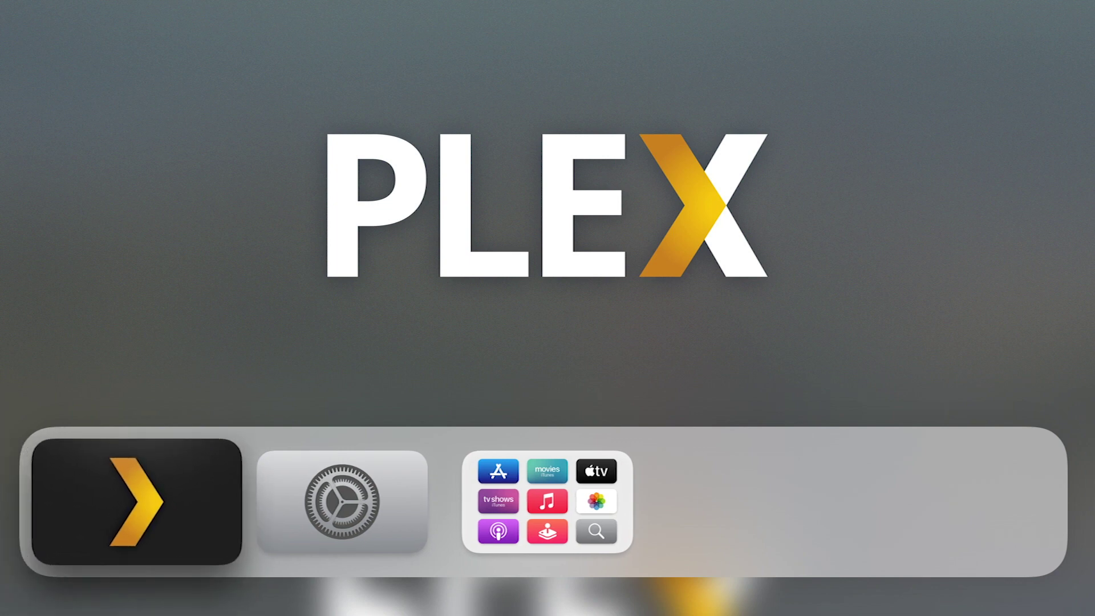
click(137, 503)
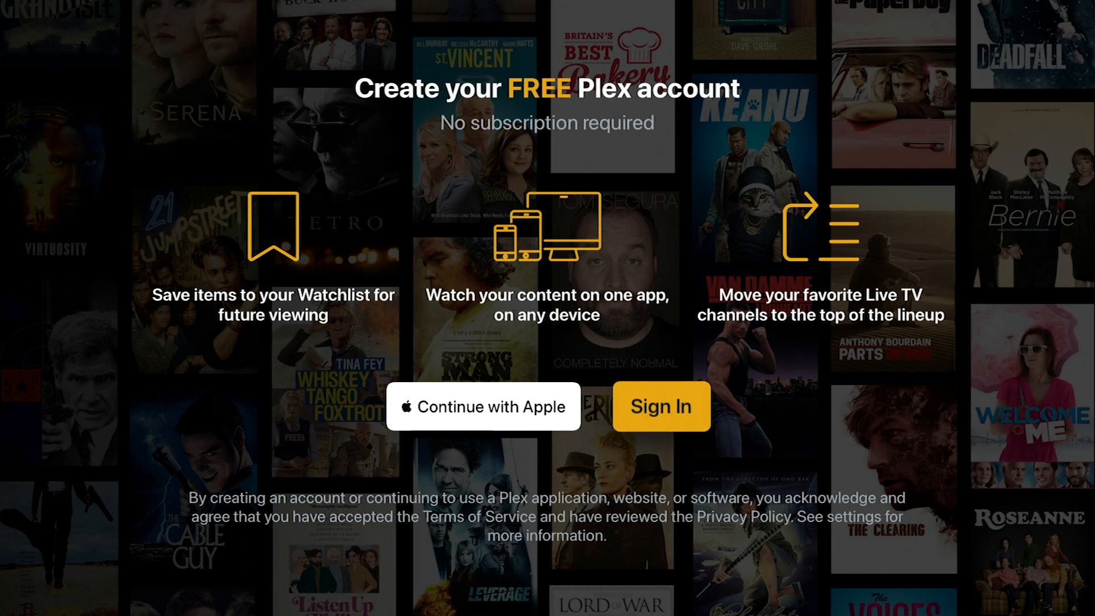
click(660, 406)
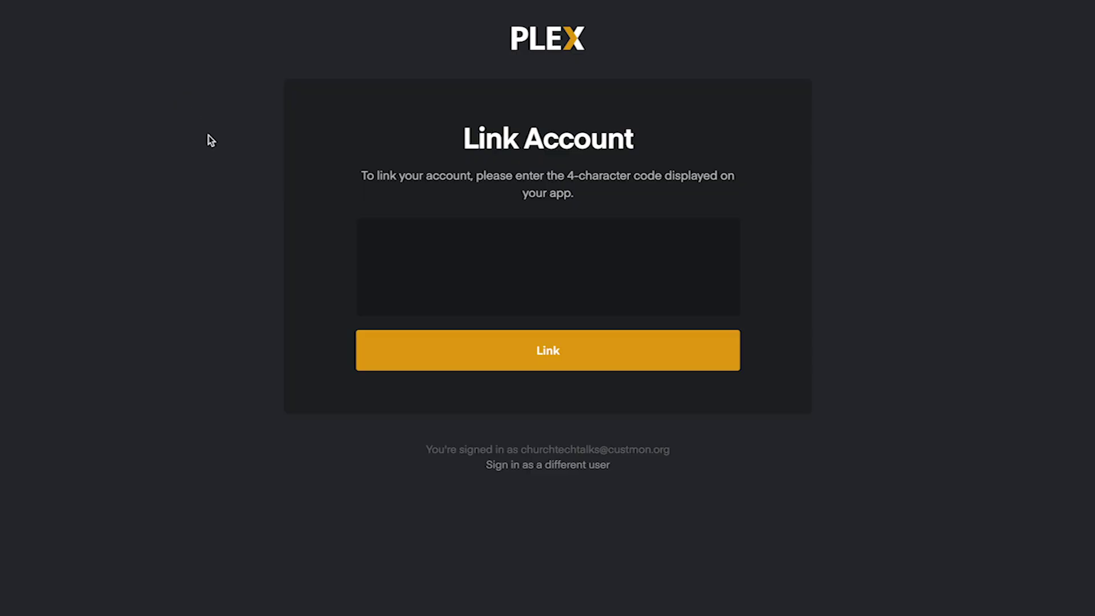
Step: Enter code CXGF on plex.tv/link and link the Apple TV app
click(548, 267)
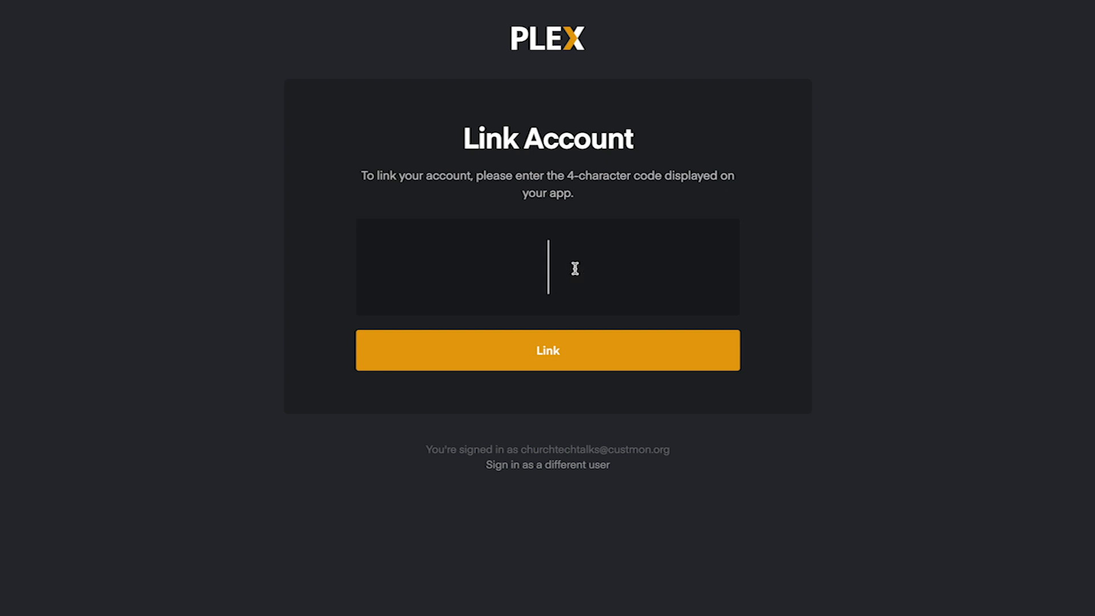
text(CXGF)
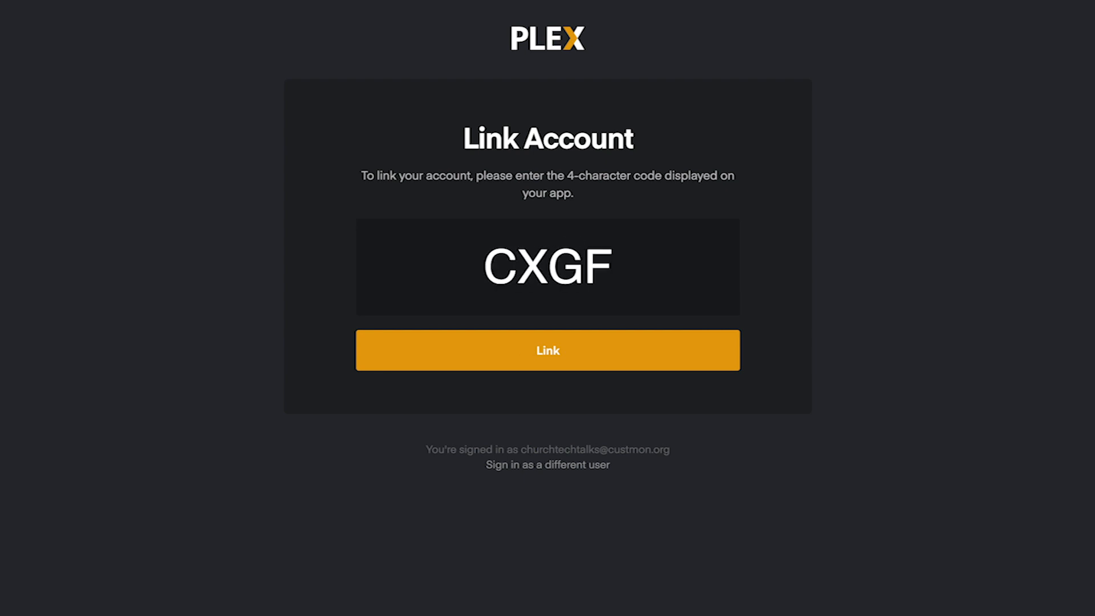
click(547, 350)
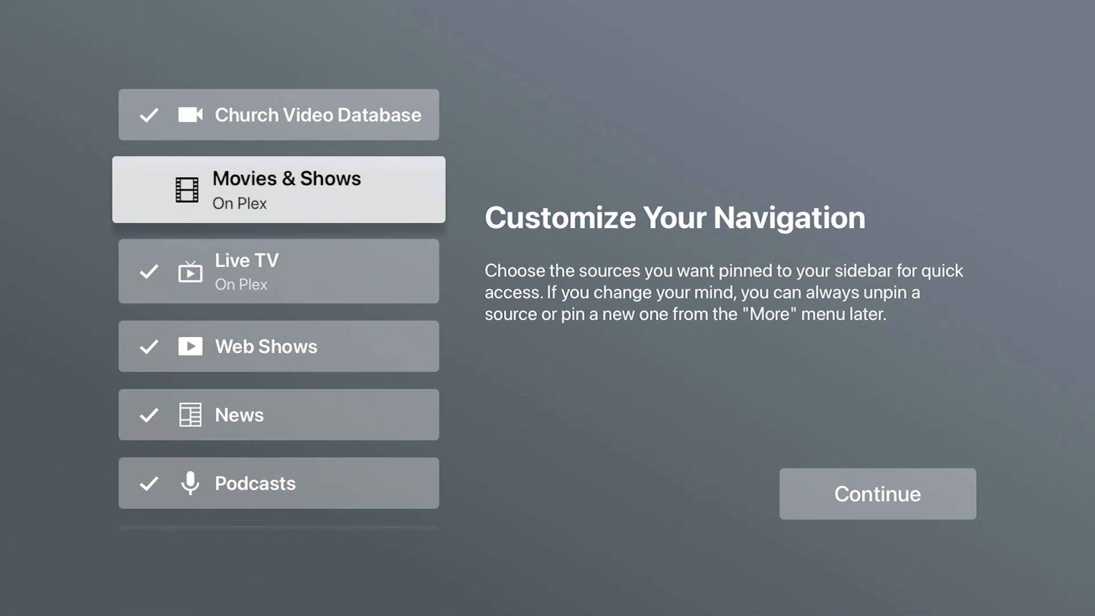
Step: Unpin Live TV and the other default sidebar sources, then continue
click(278, 346)
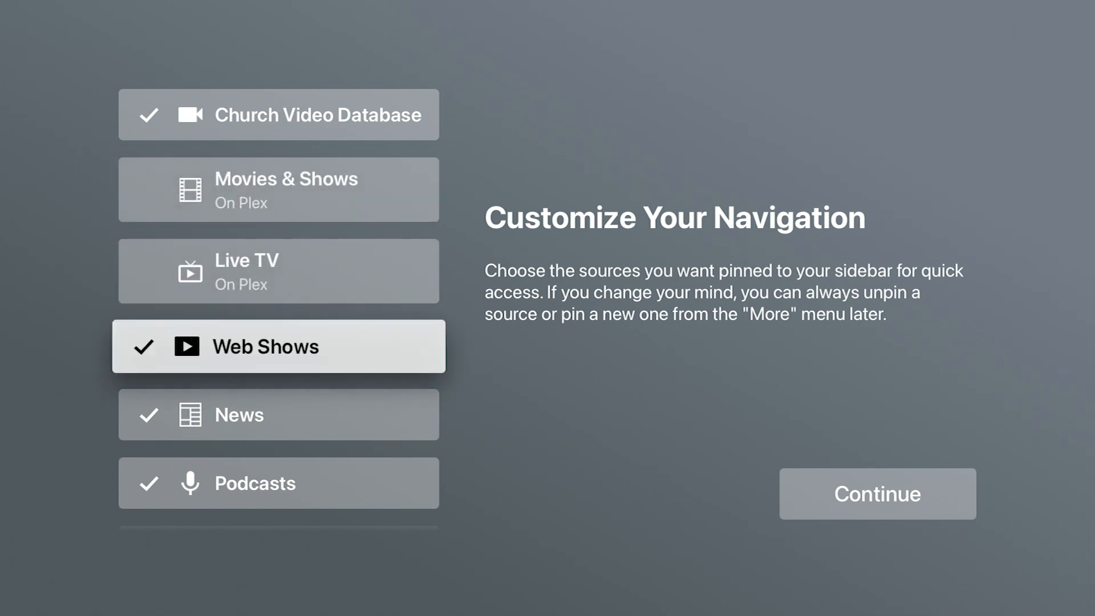
scroll(down, 3)
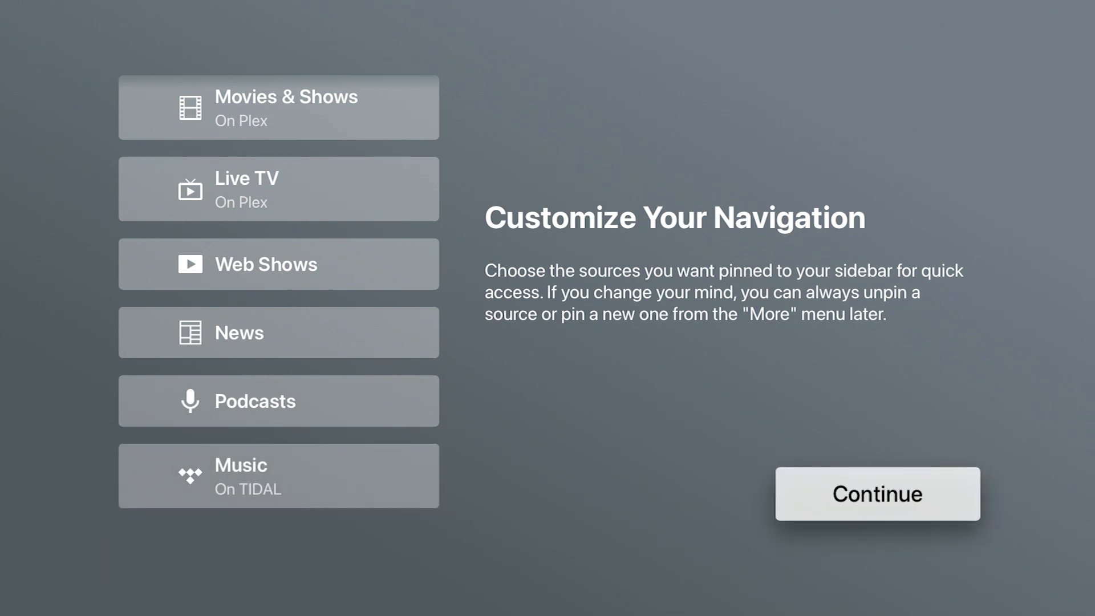
click(876, 494)
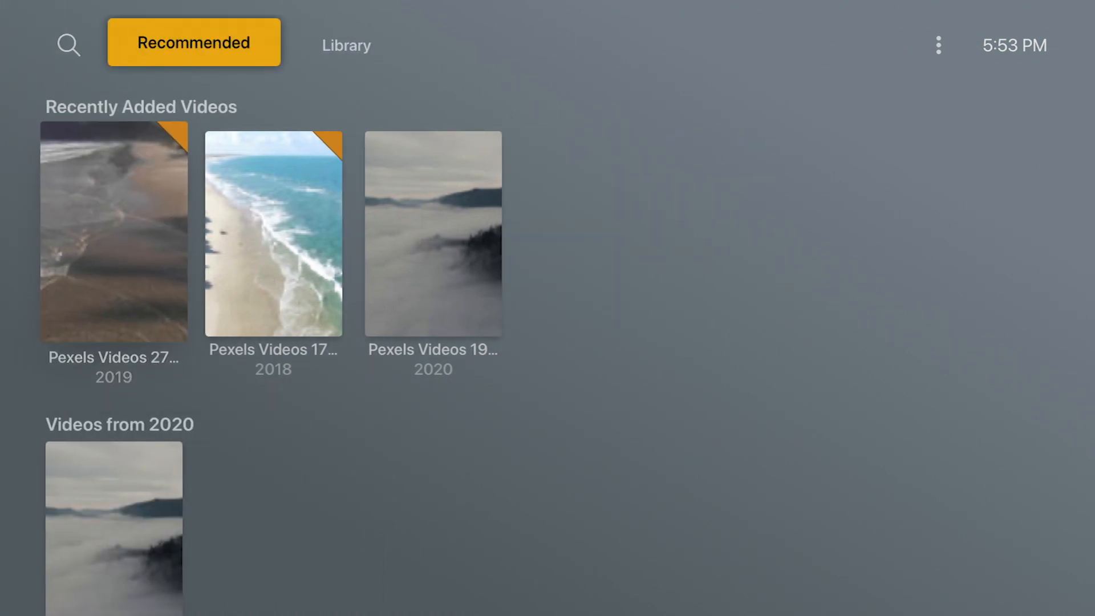
Step: Open the Library tab and list all three Pexels videos
click(346, 44)
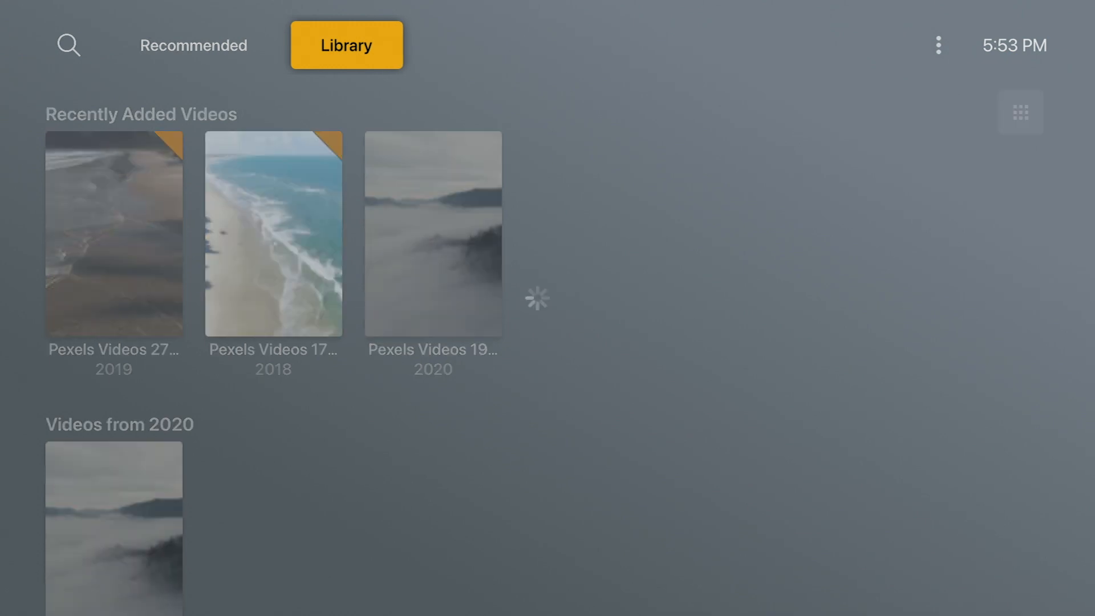
click(347, 44)
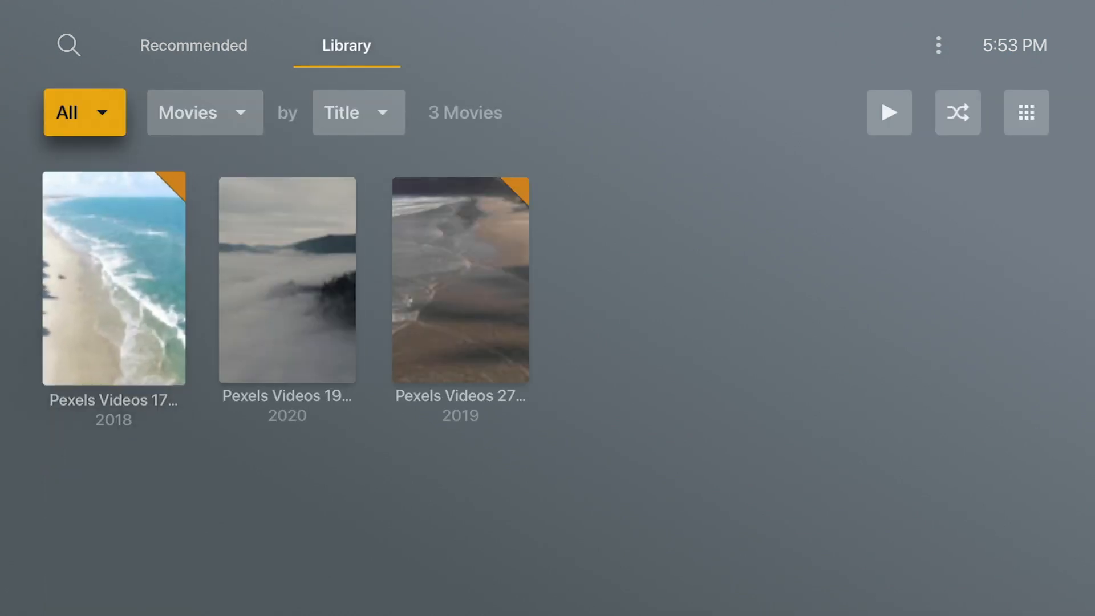
click(204, 112)
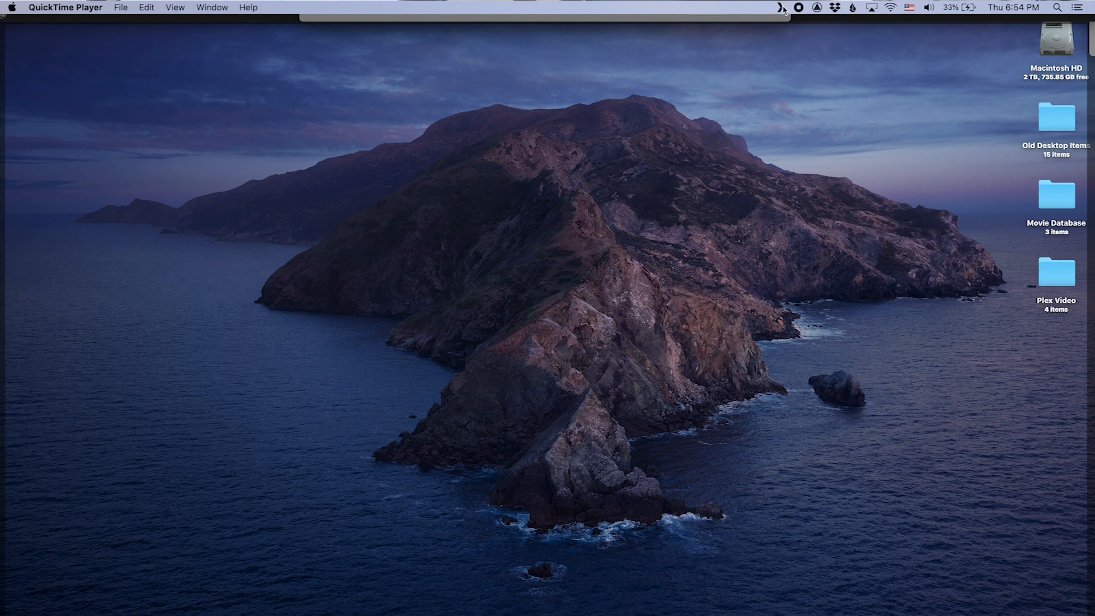
Step: Run Update Libraries from the Plex Media Server menu bar icon
click(781, 7)
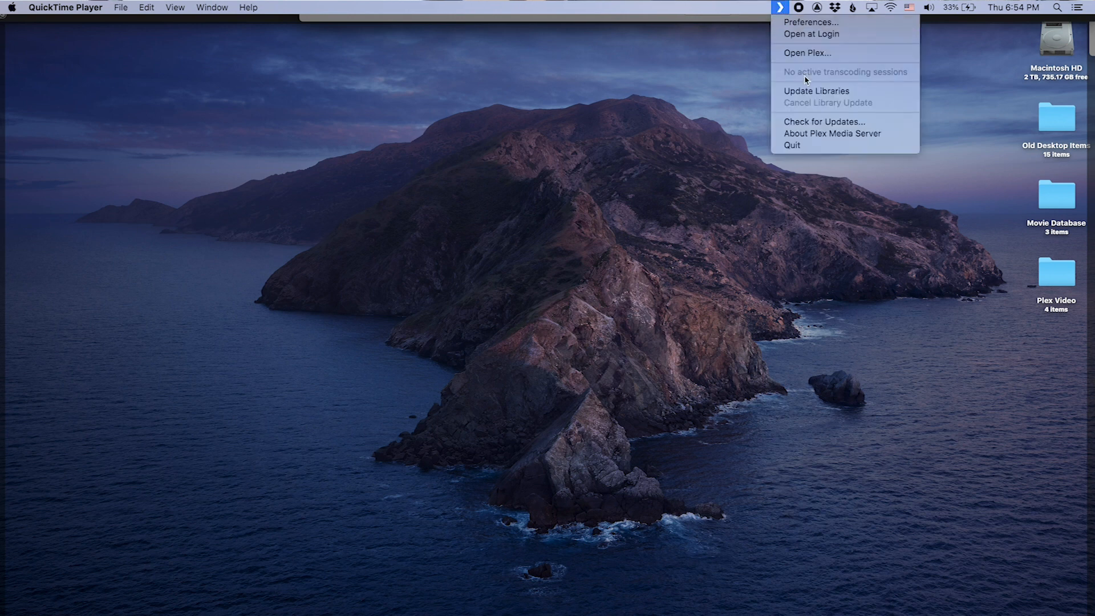
click(816, 90)
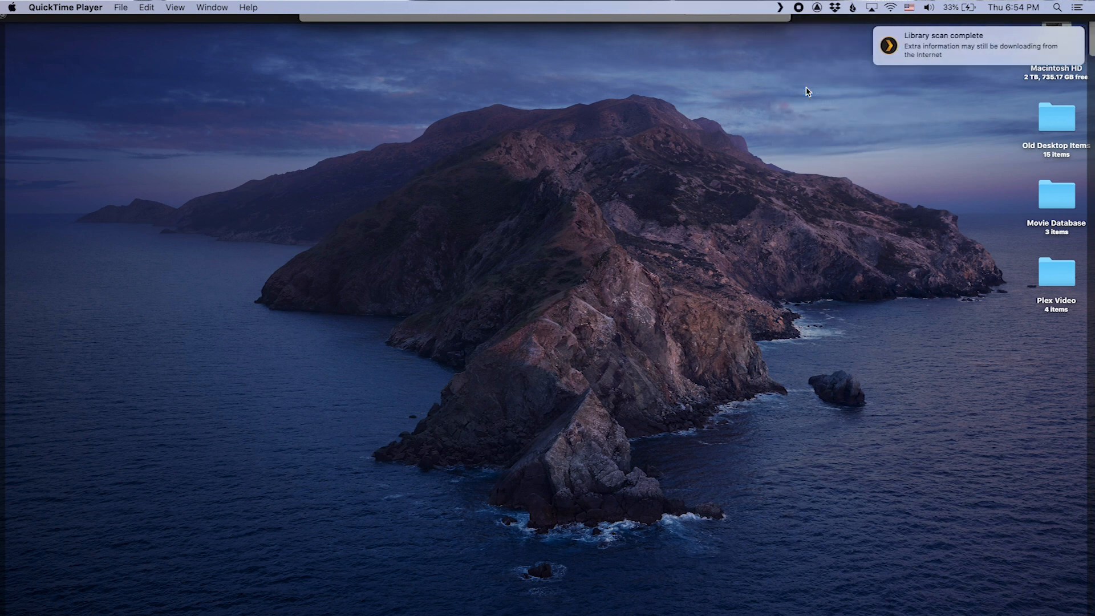